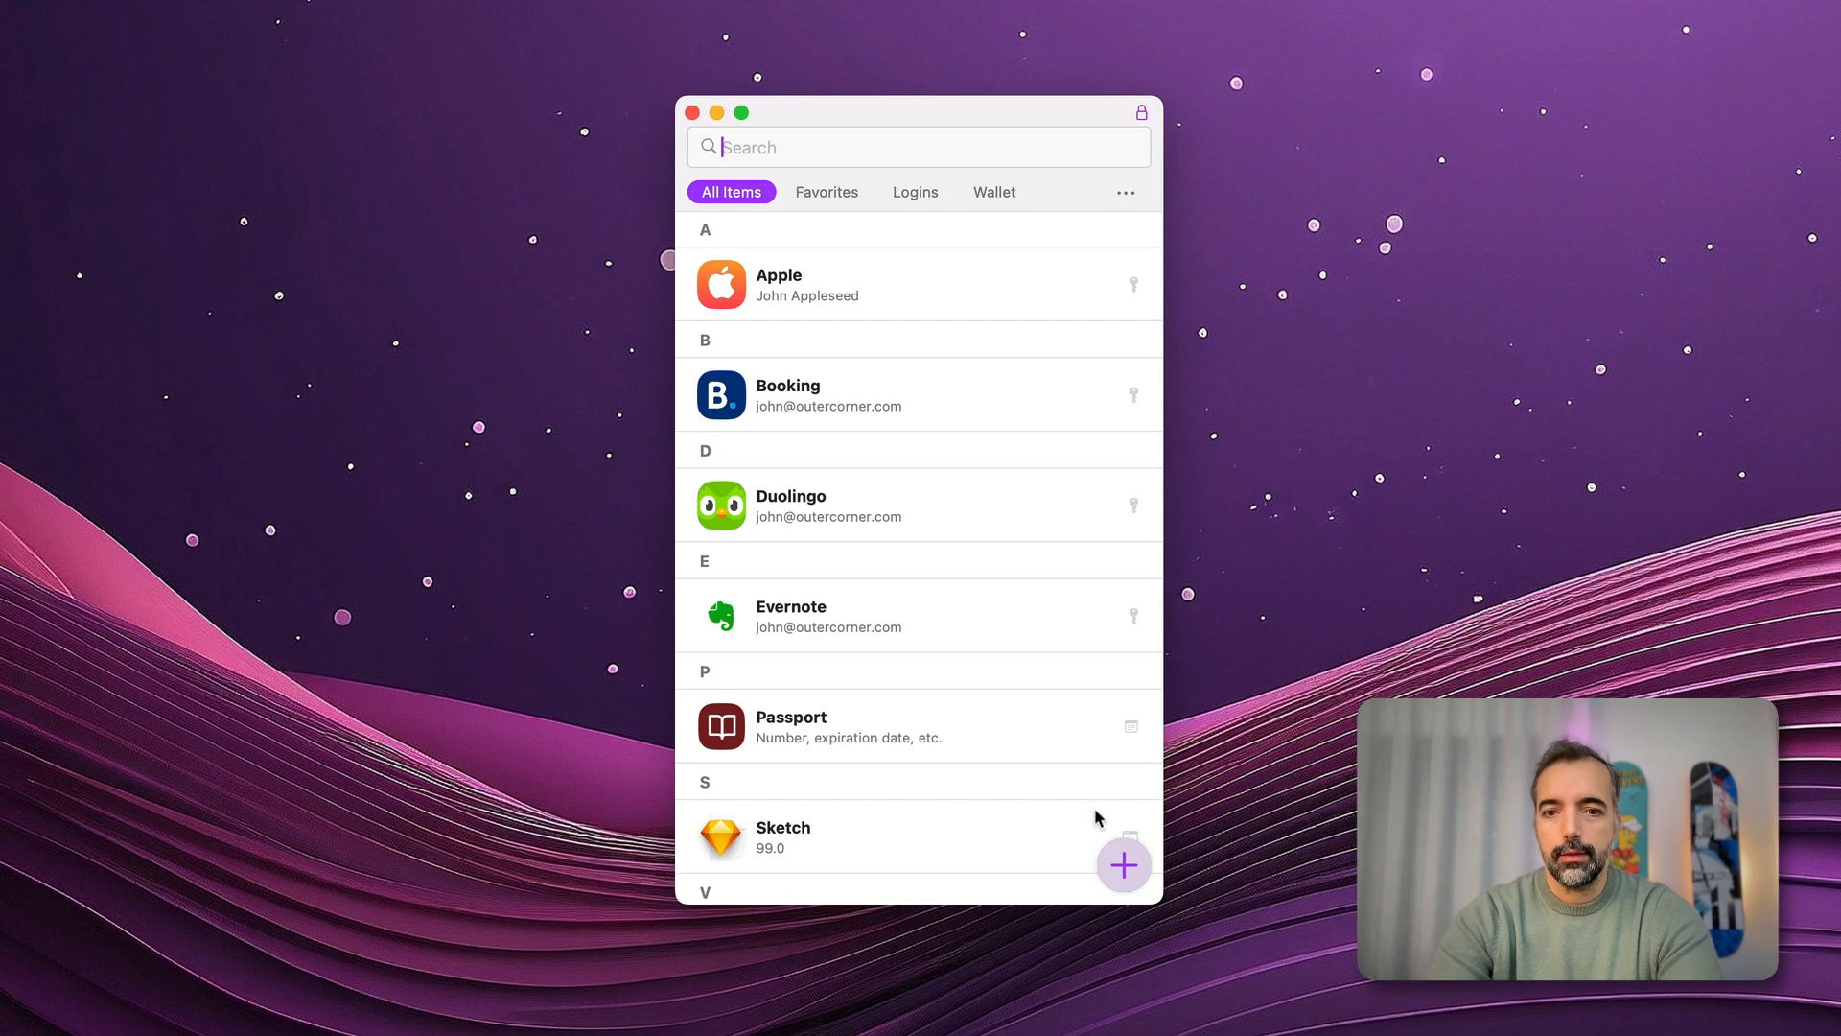
Create a new login titled ACME with username Paulo and add a second password field
click(1122, 865)
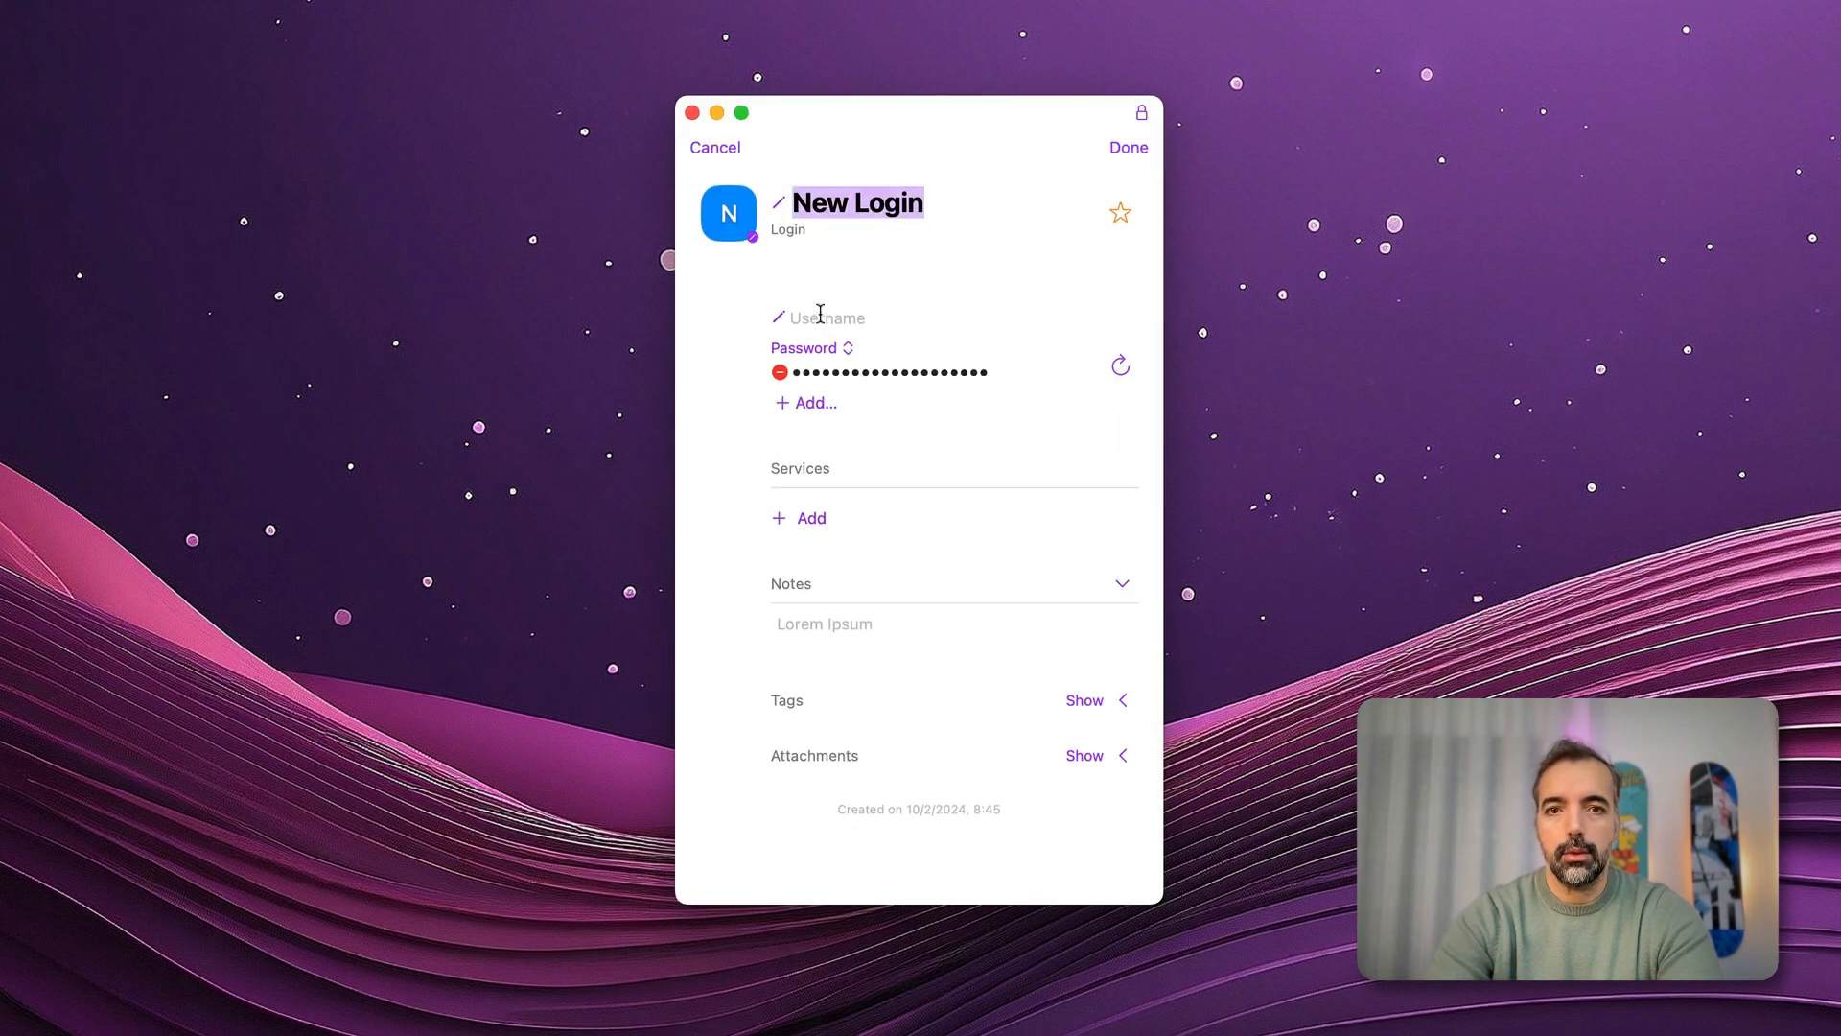
text(ACME)
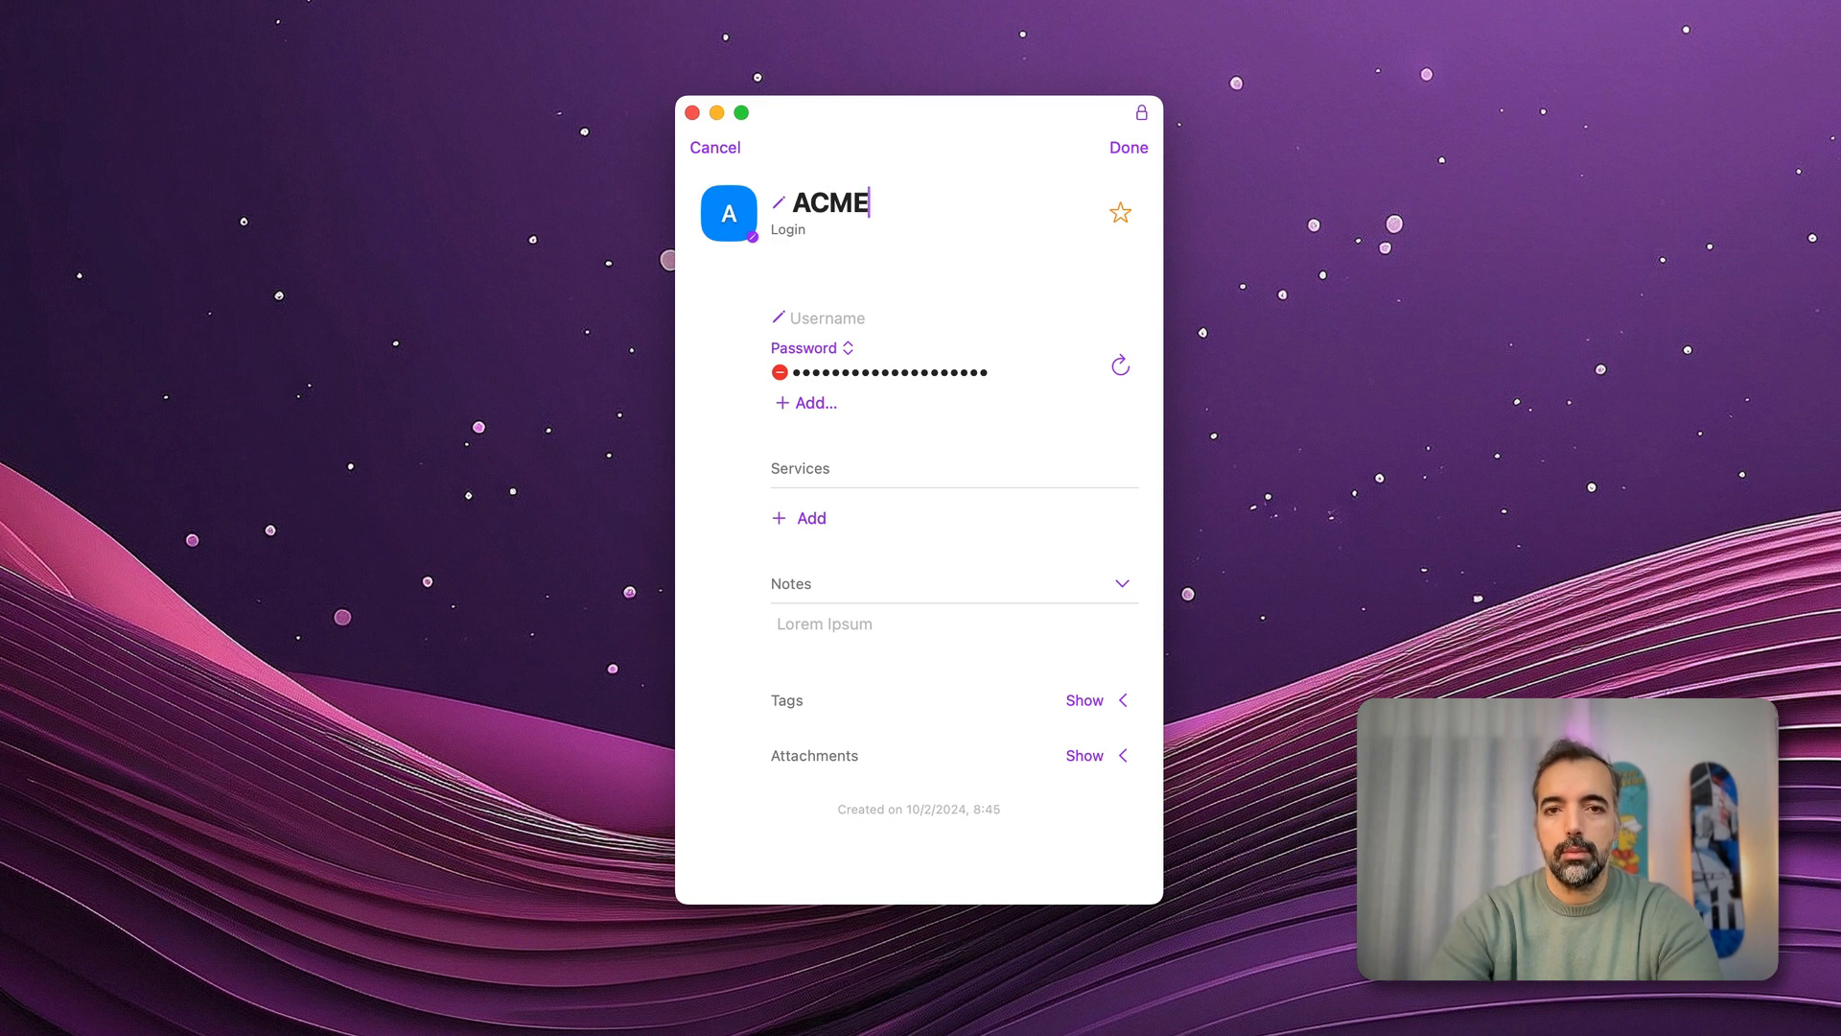
text(Paulo)
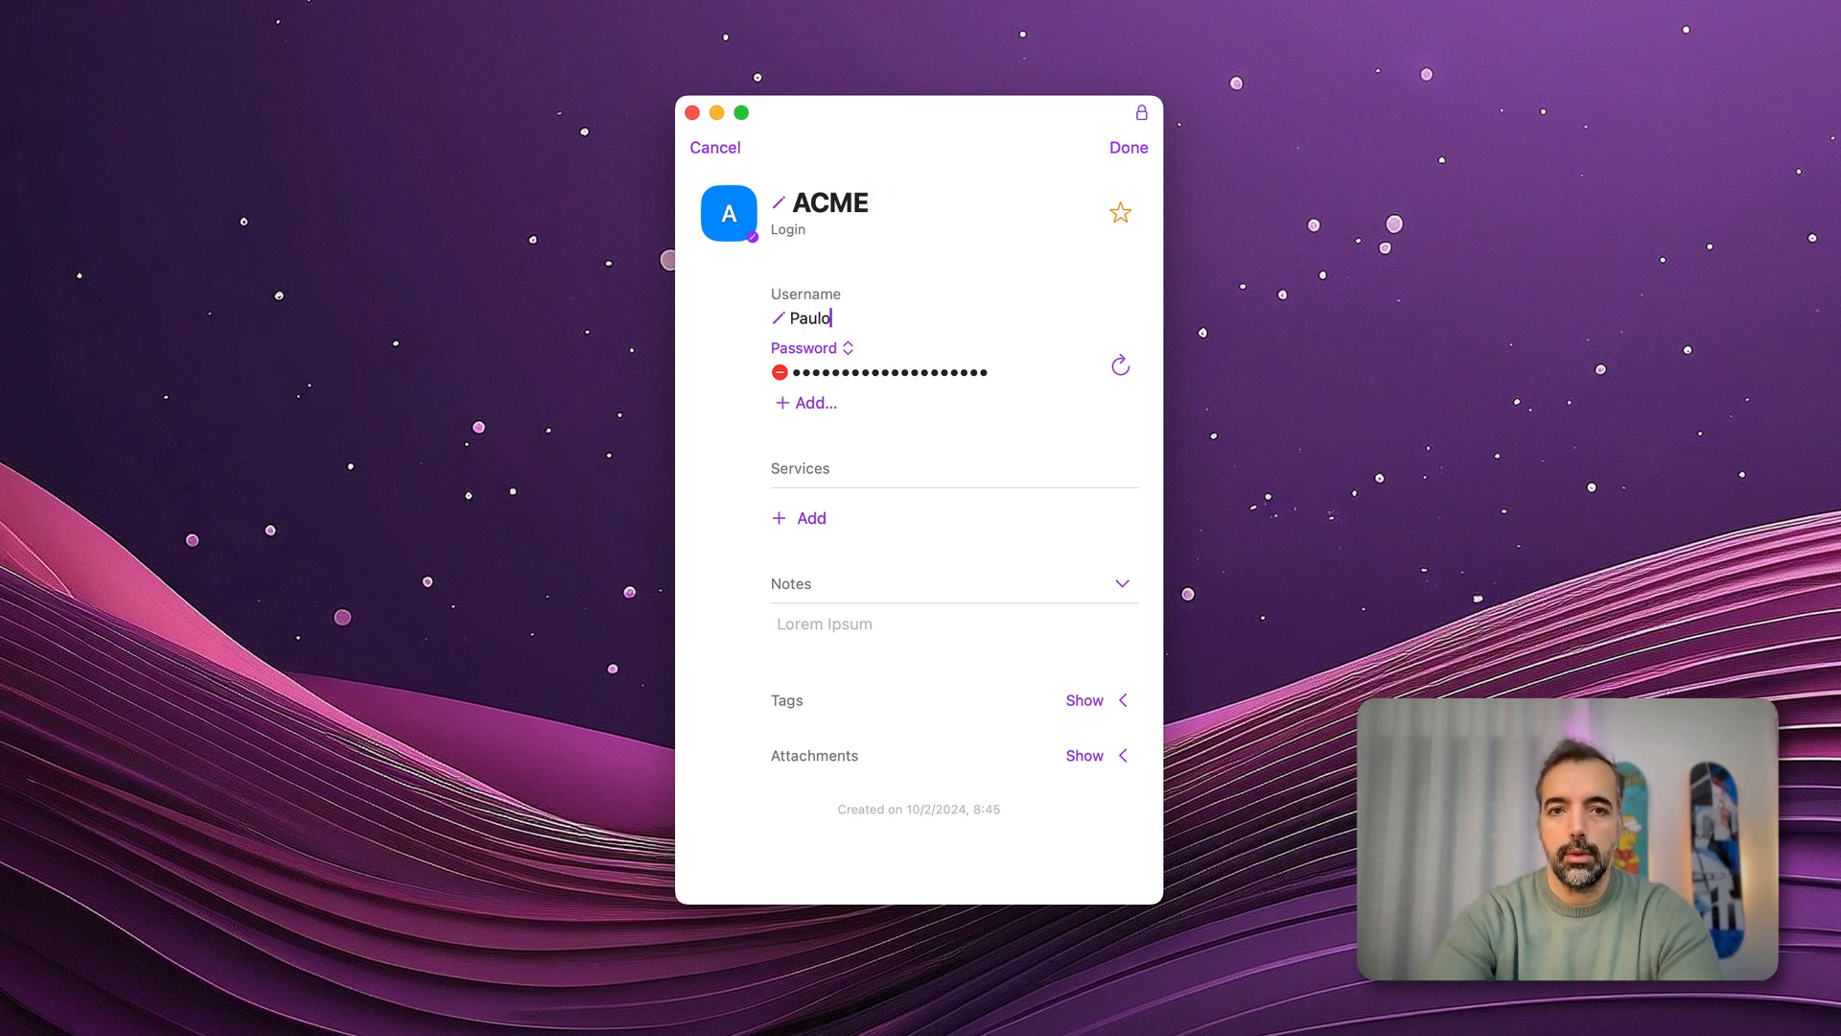
mouse_move(794, 494)
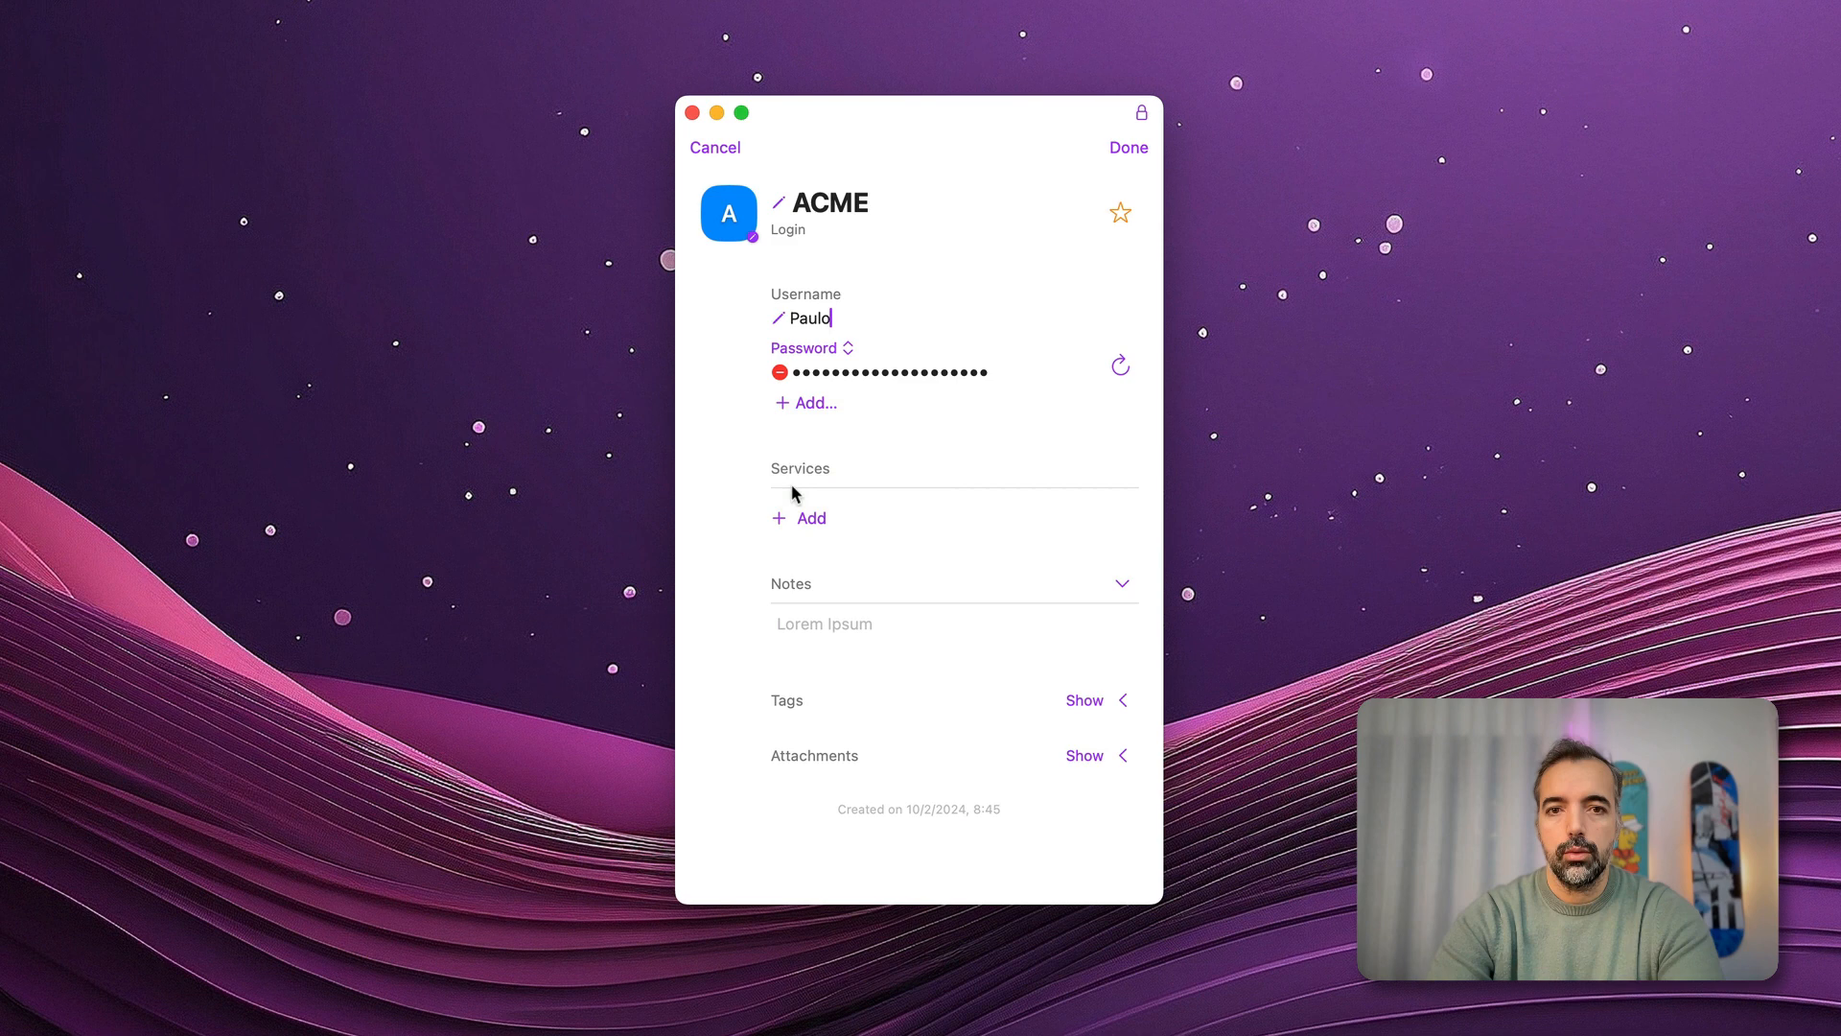
click(813, 402)
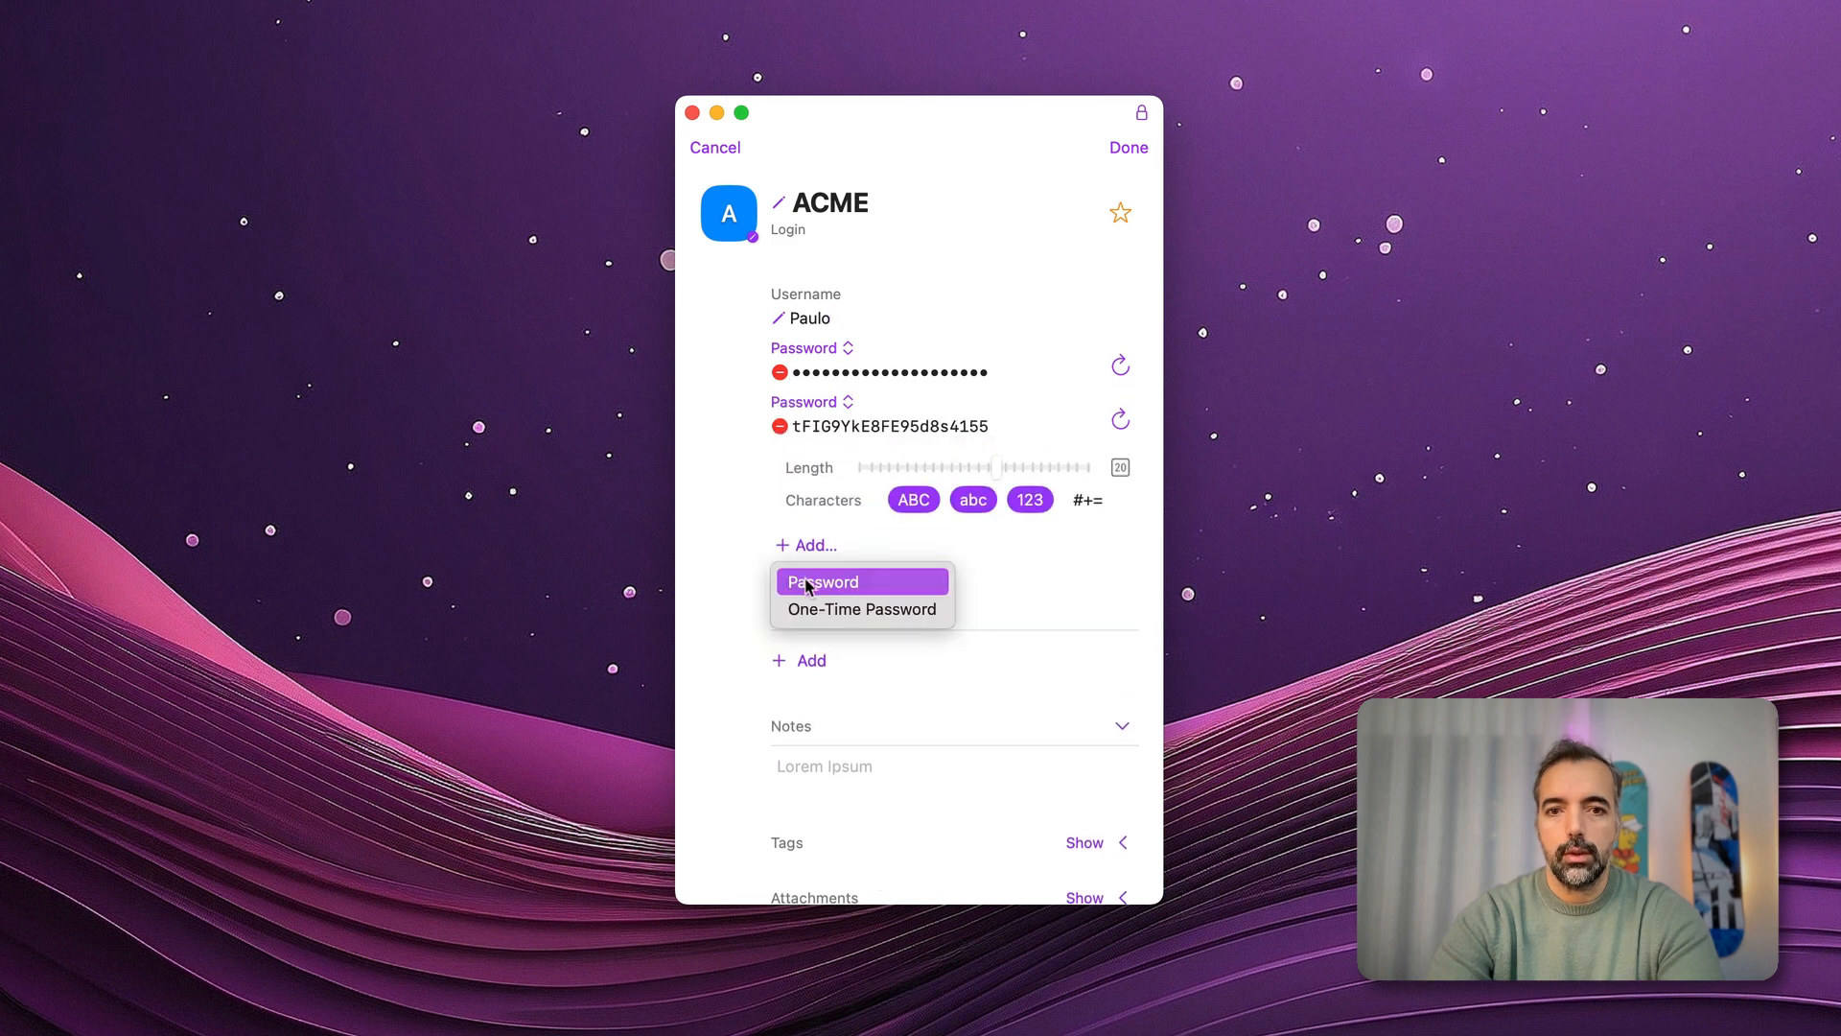
Add a third password and give the first password the custom label 'Authentication'
click(823, 581)
text(Auht)
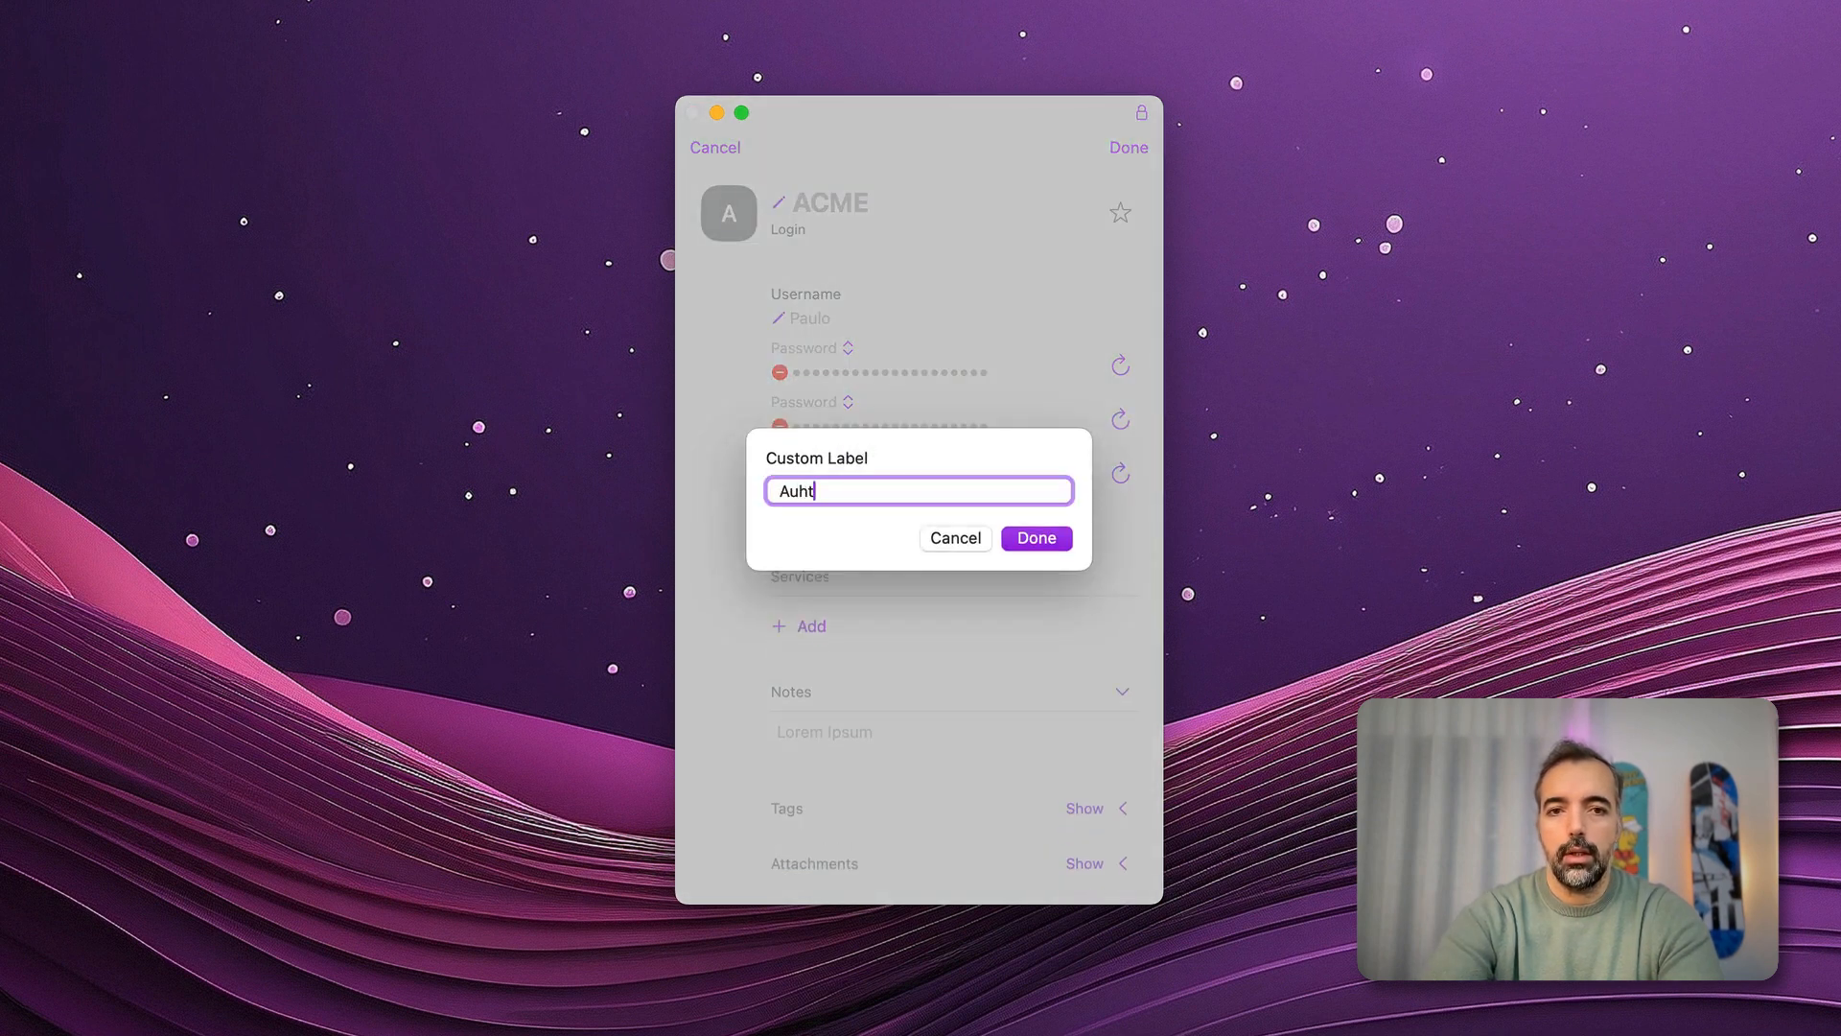
text(Authenticatio)
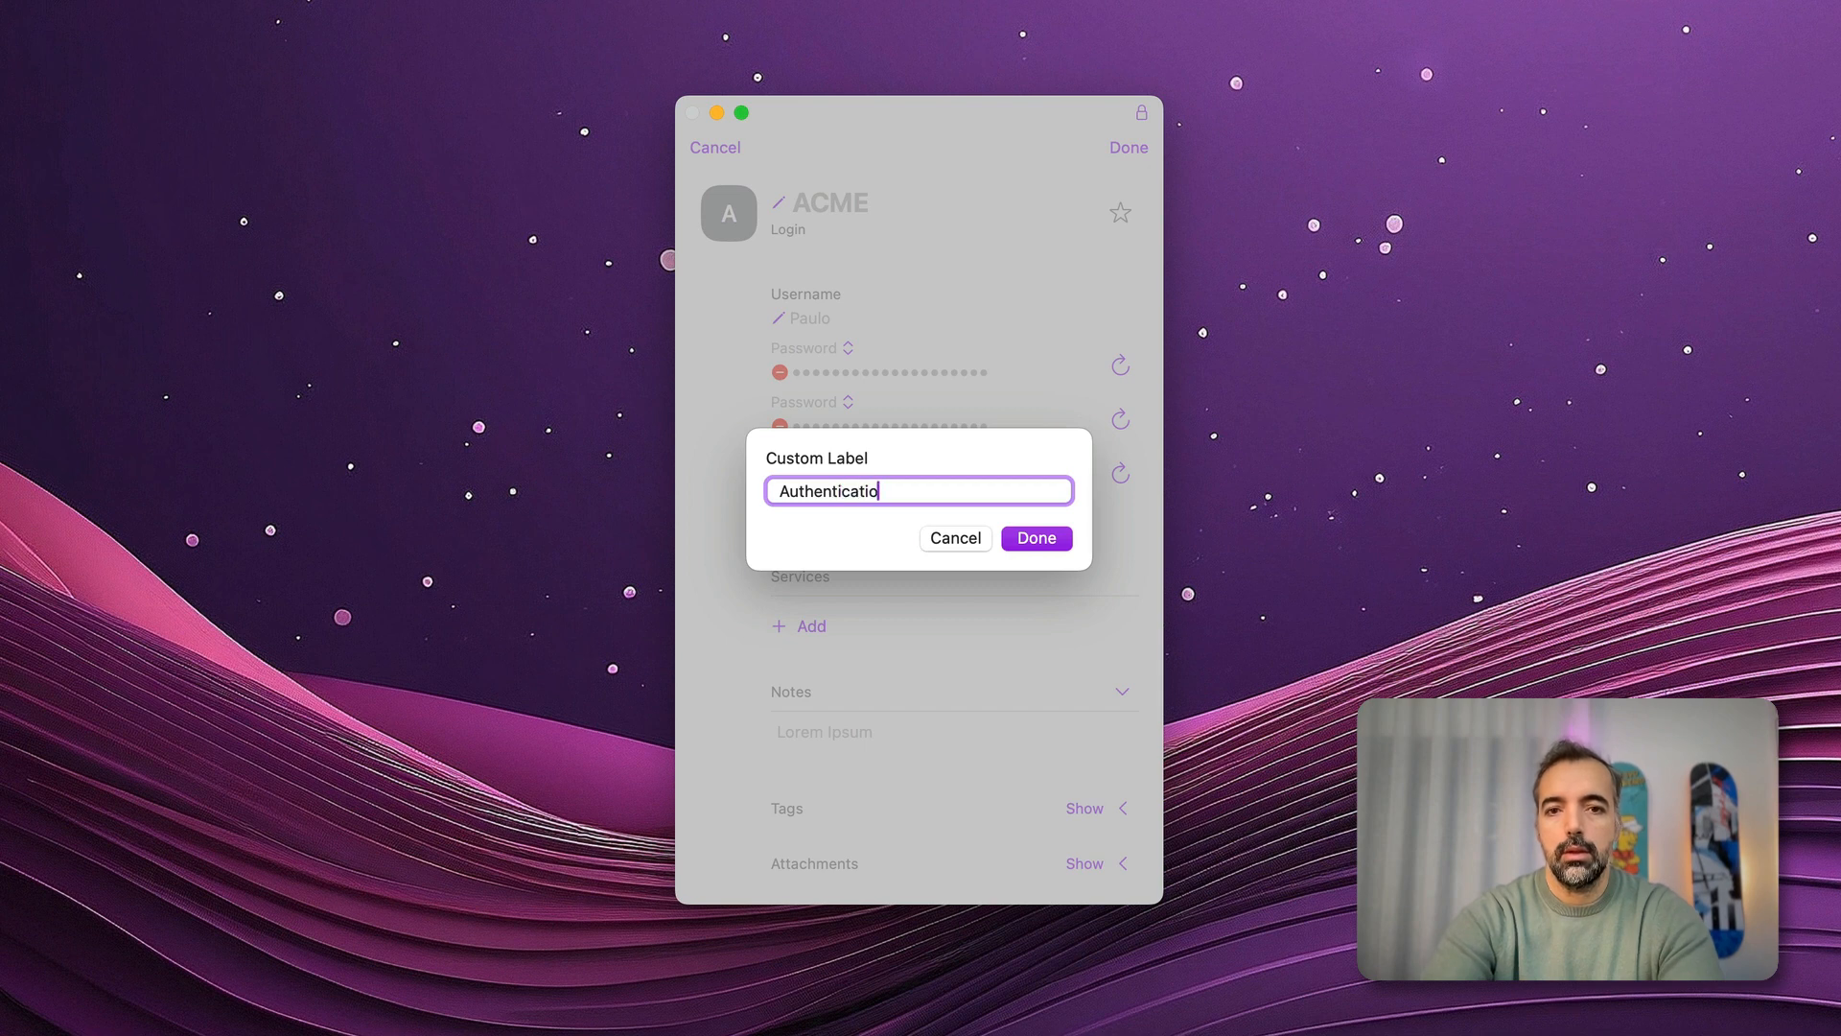
click(1036, 537)
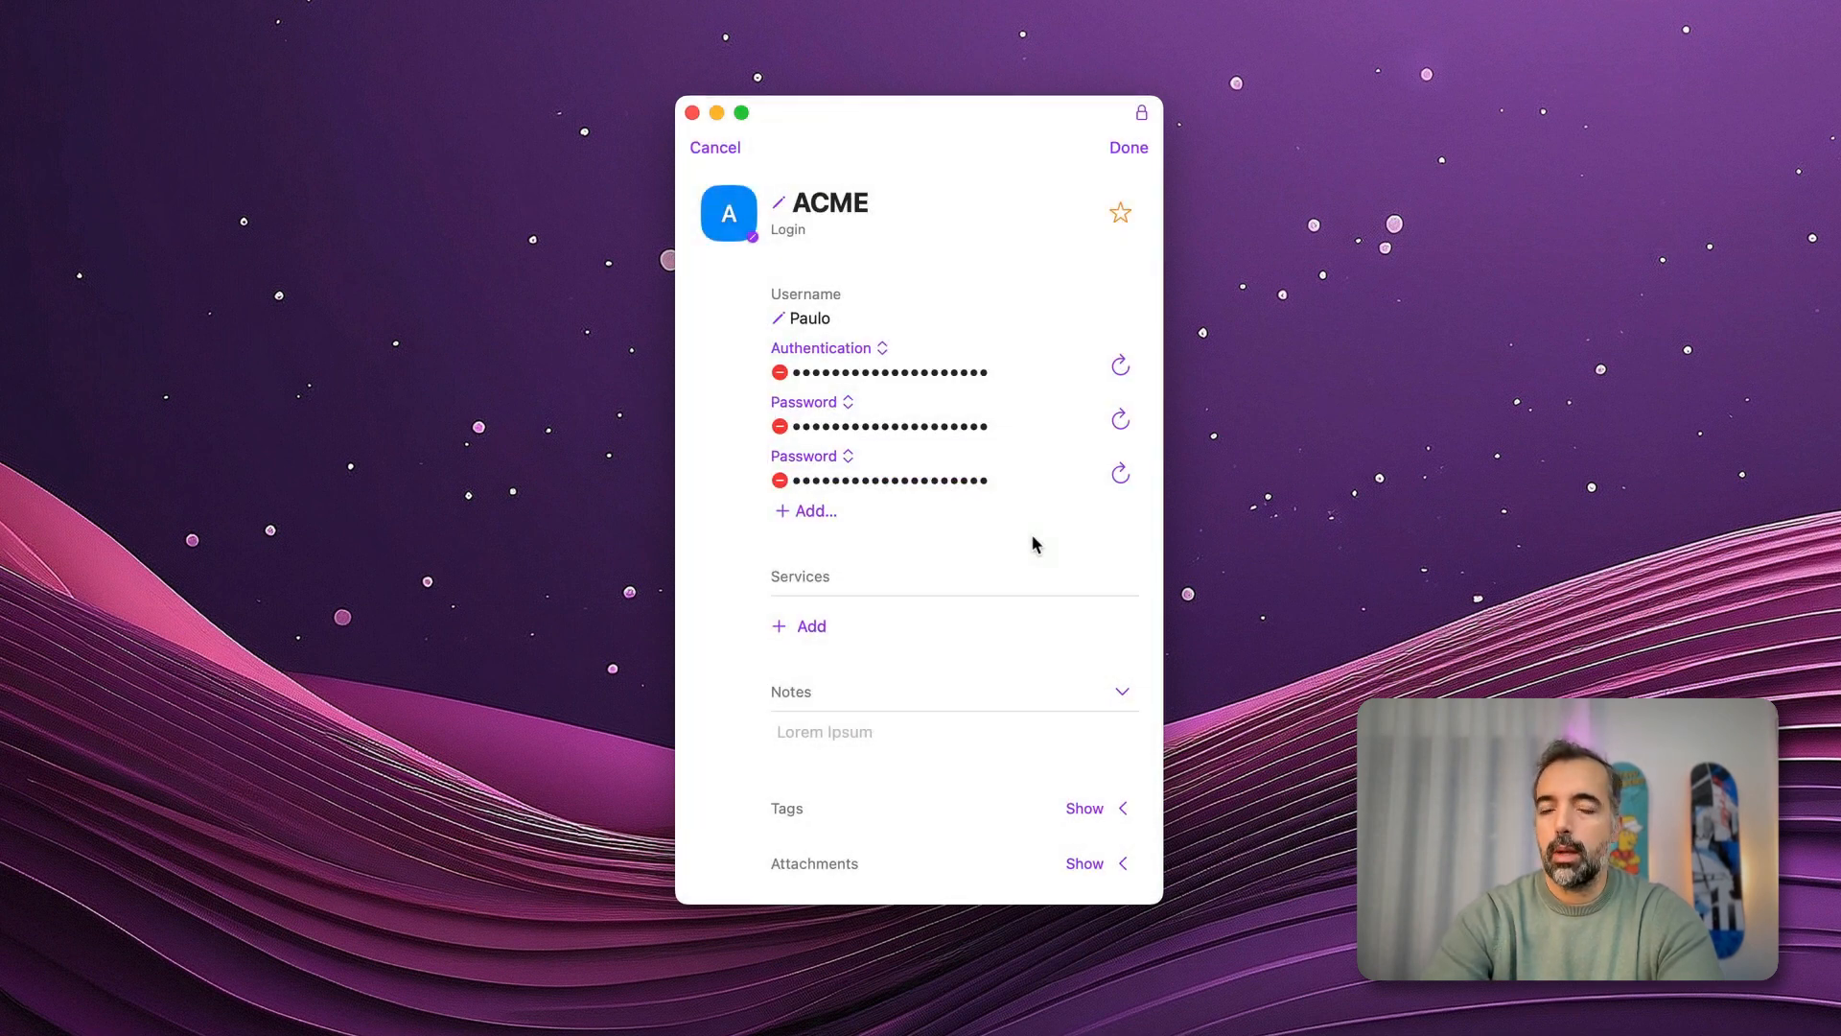
mouse_move(1011, 534)
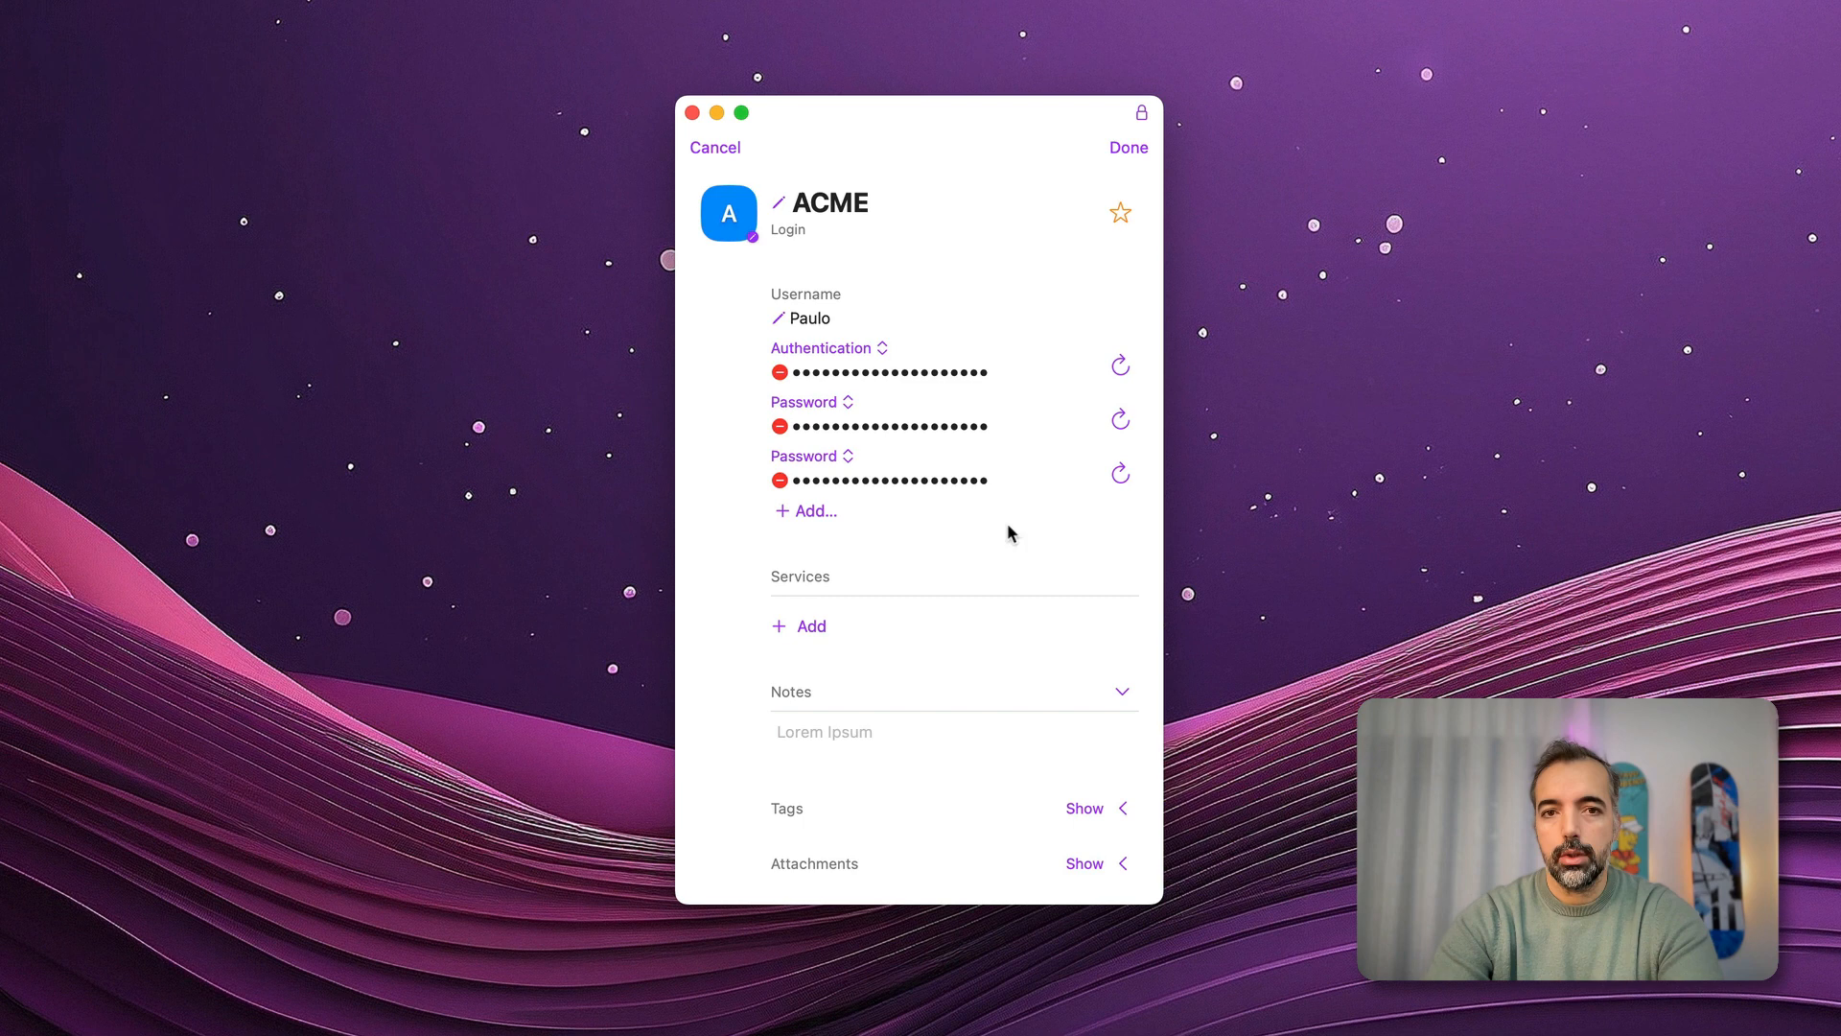
Give the second password the custom label 'Operations'
click(810, 400)
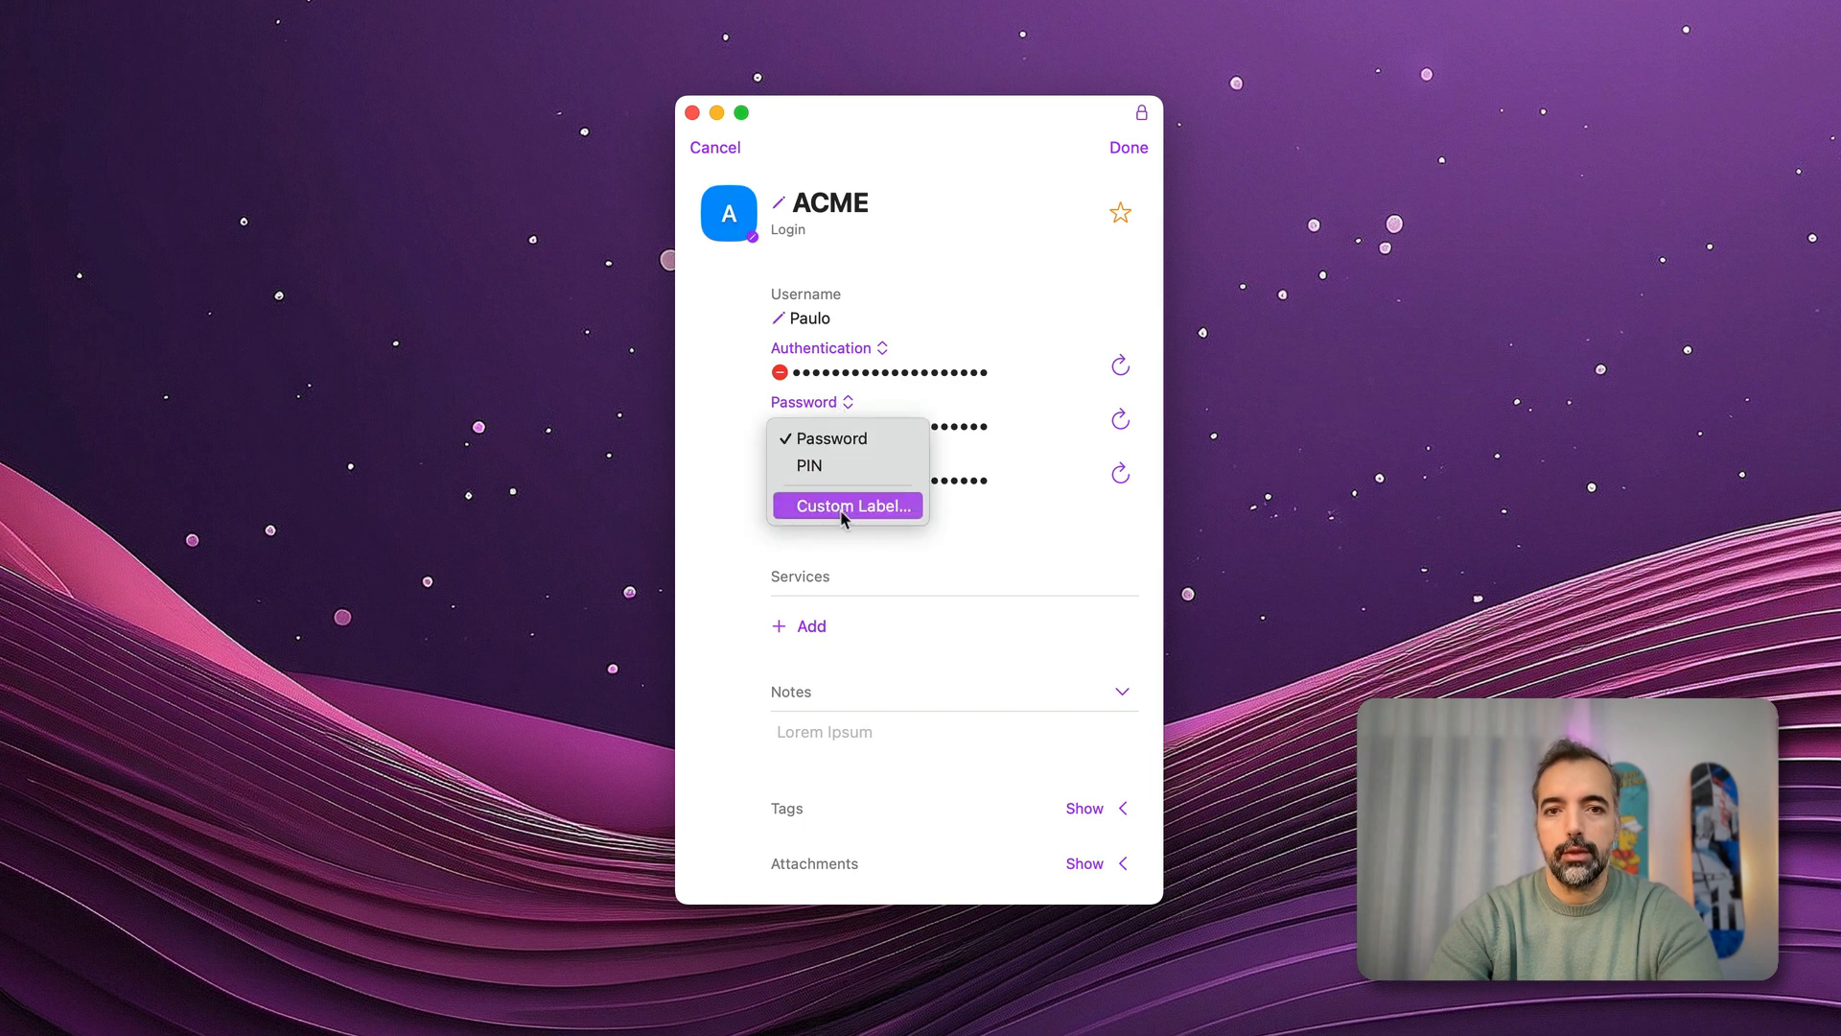
click(849, 505)
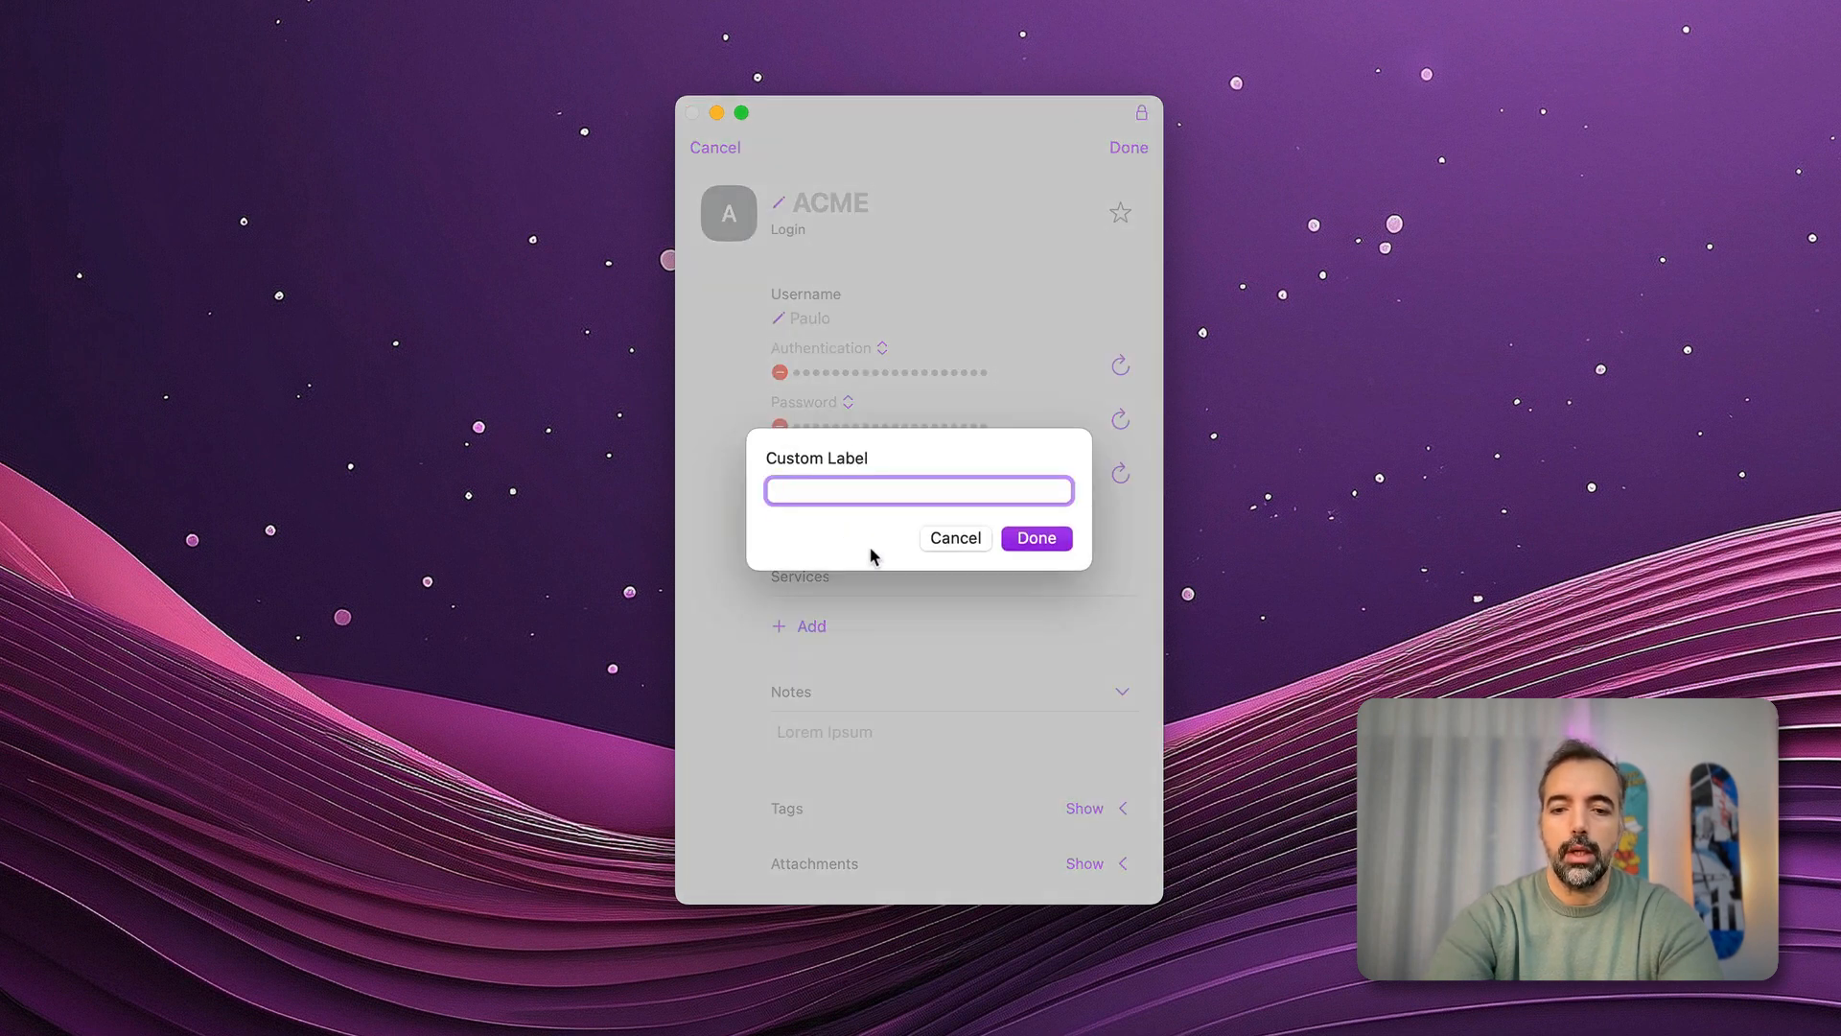
text(Operation)
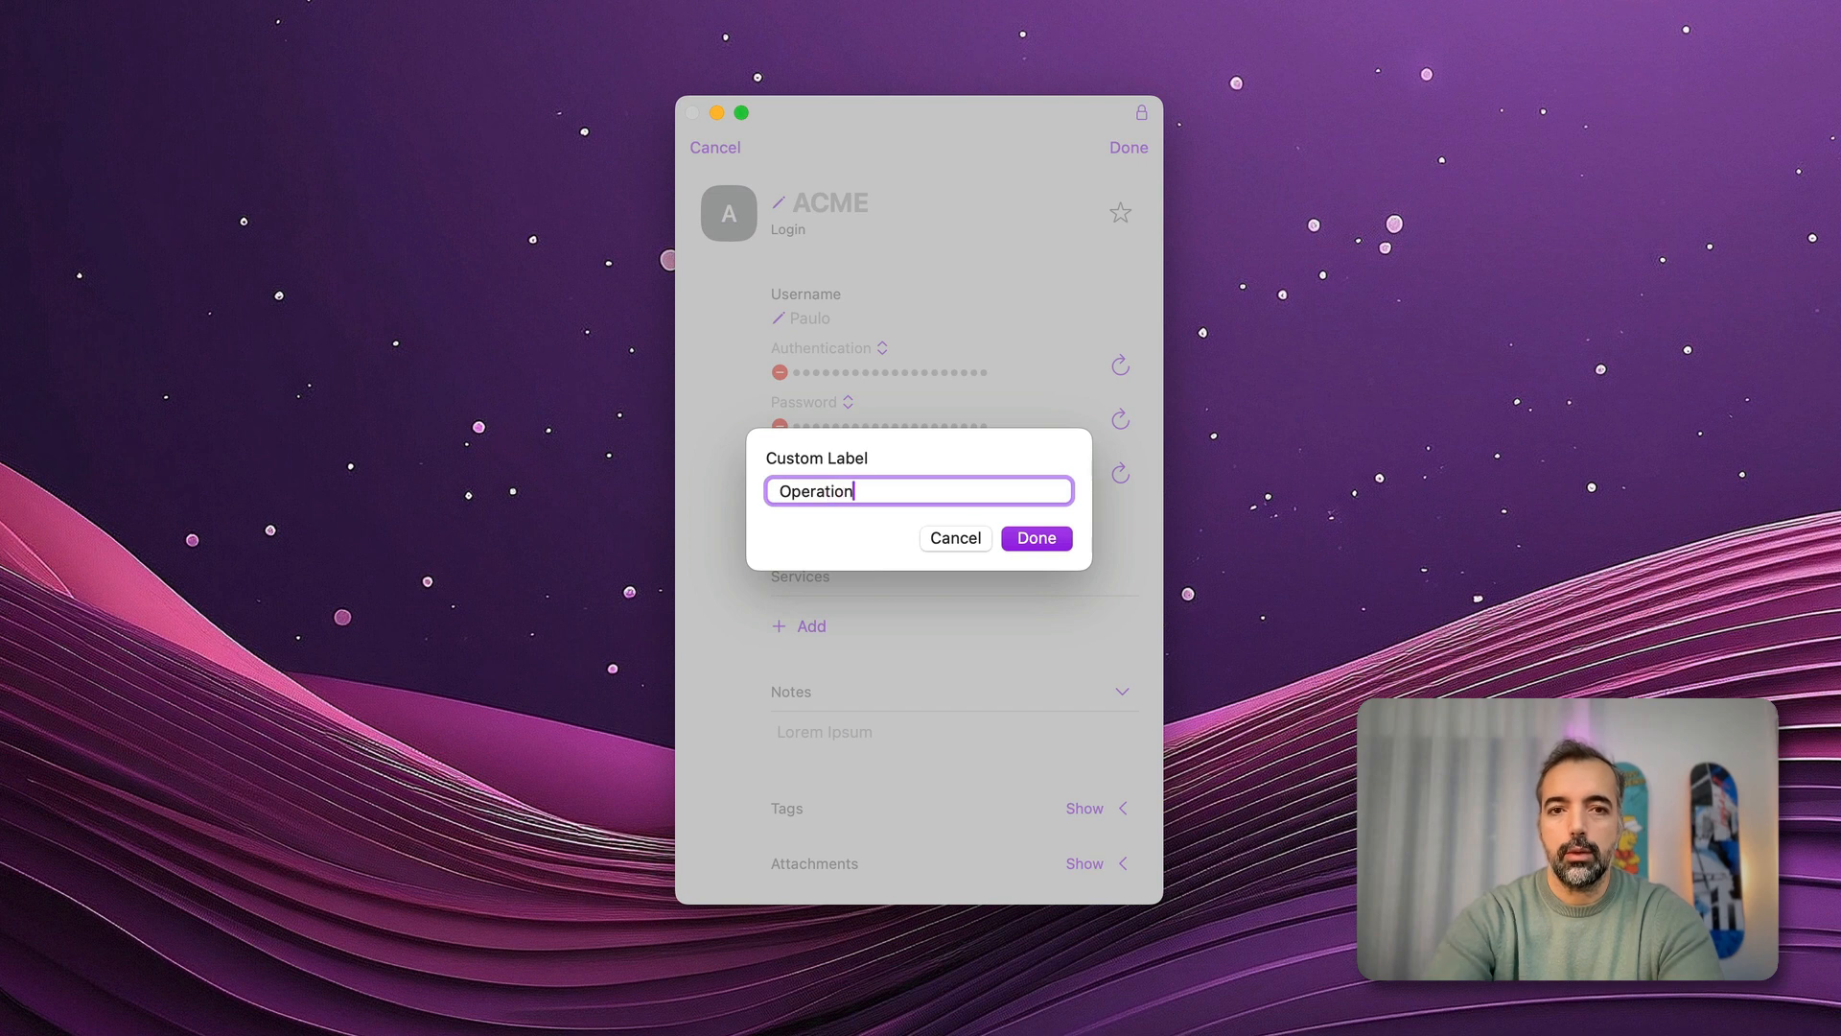
click(1034, 537)
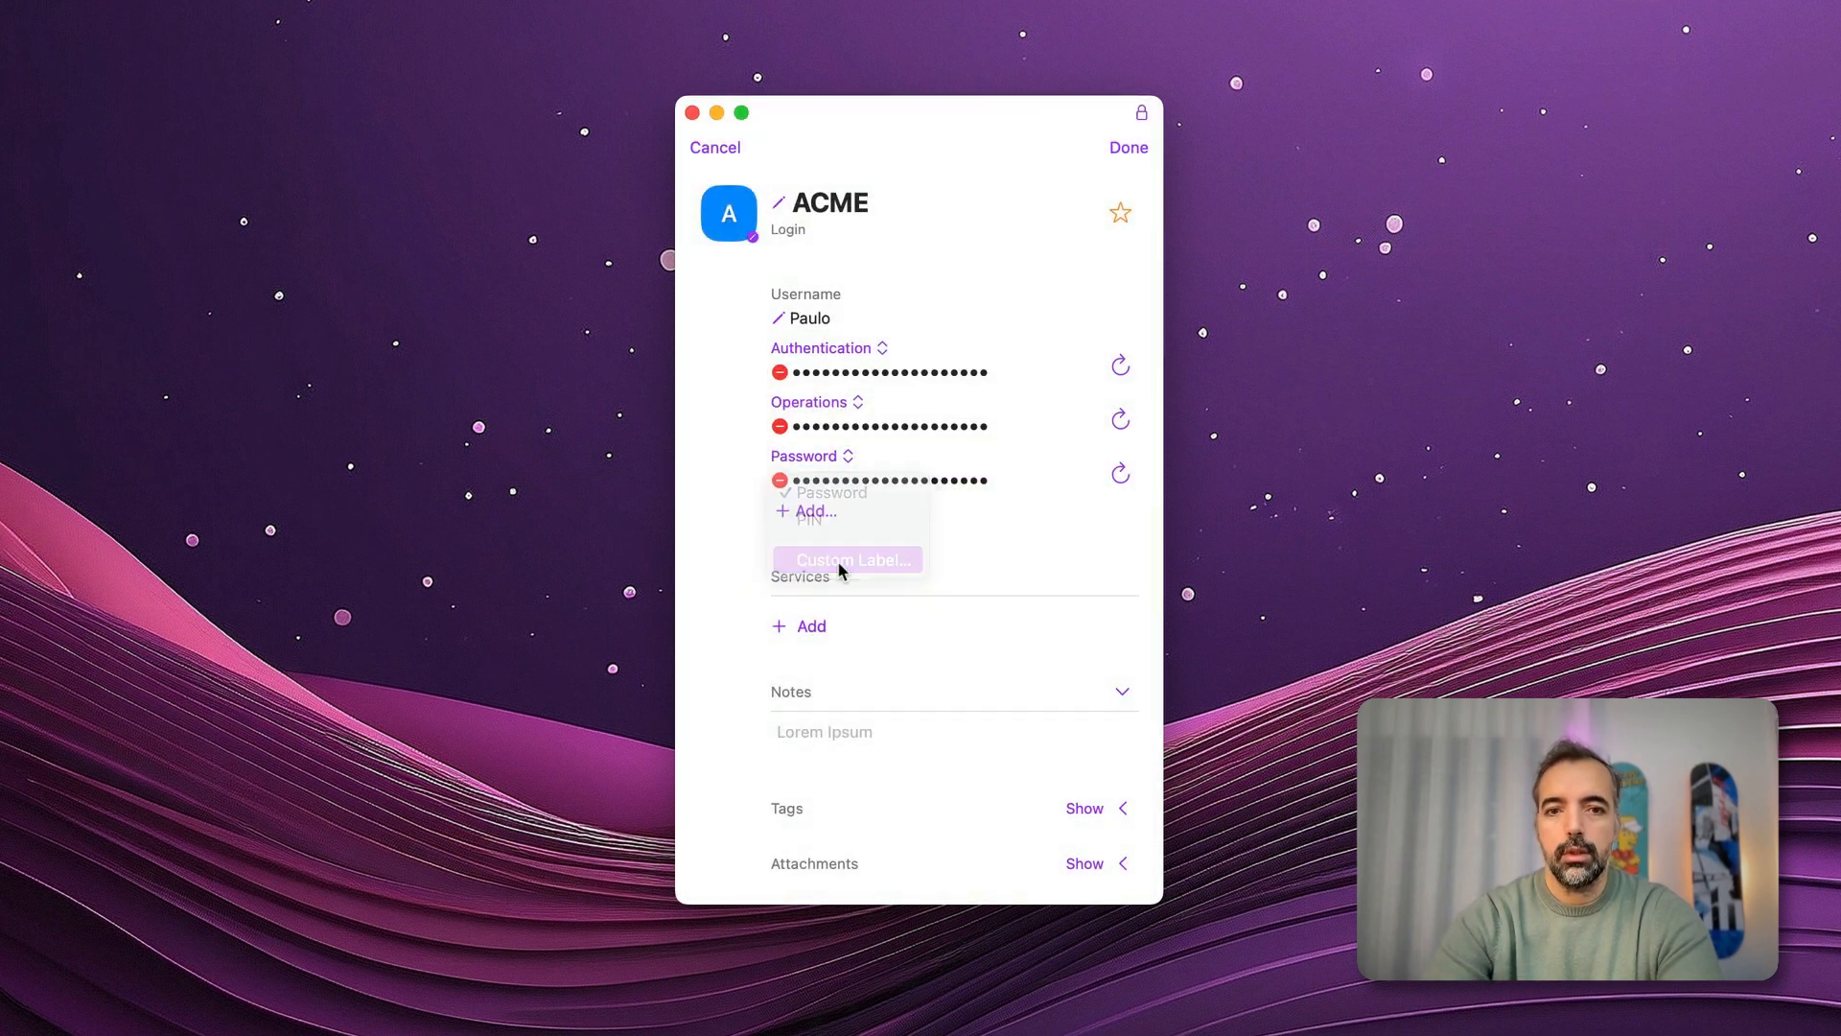
Give the third password the custom label 'Negotiation' and save the ACME login
click(851, 558)
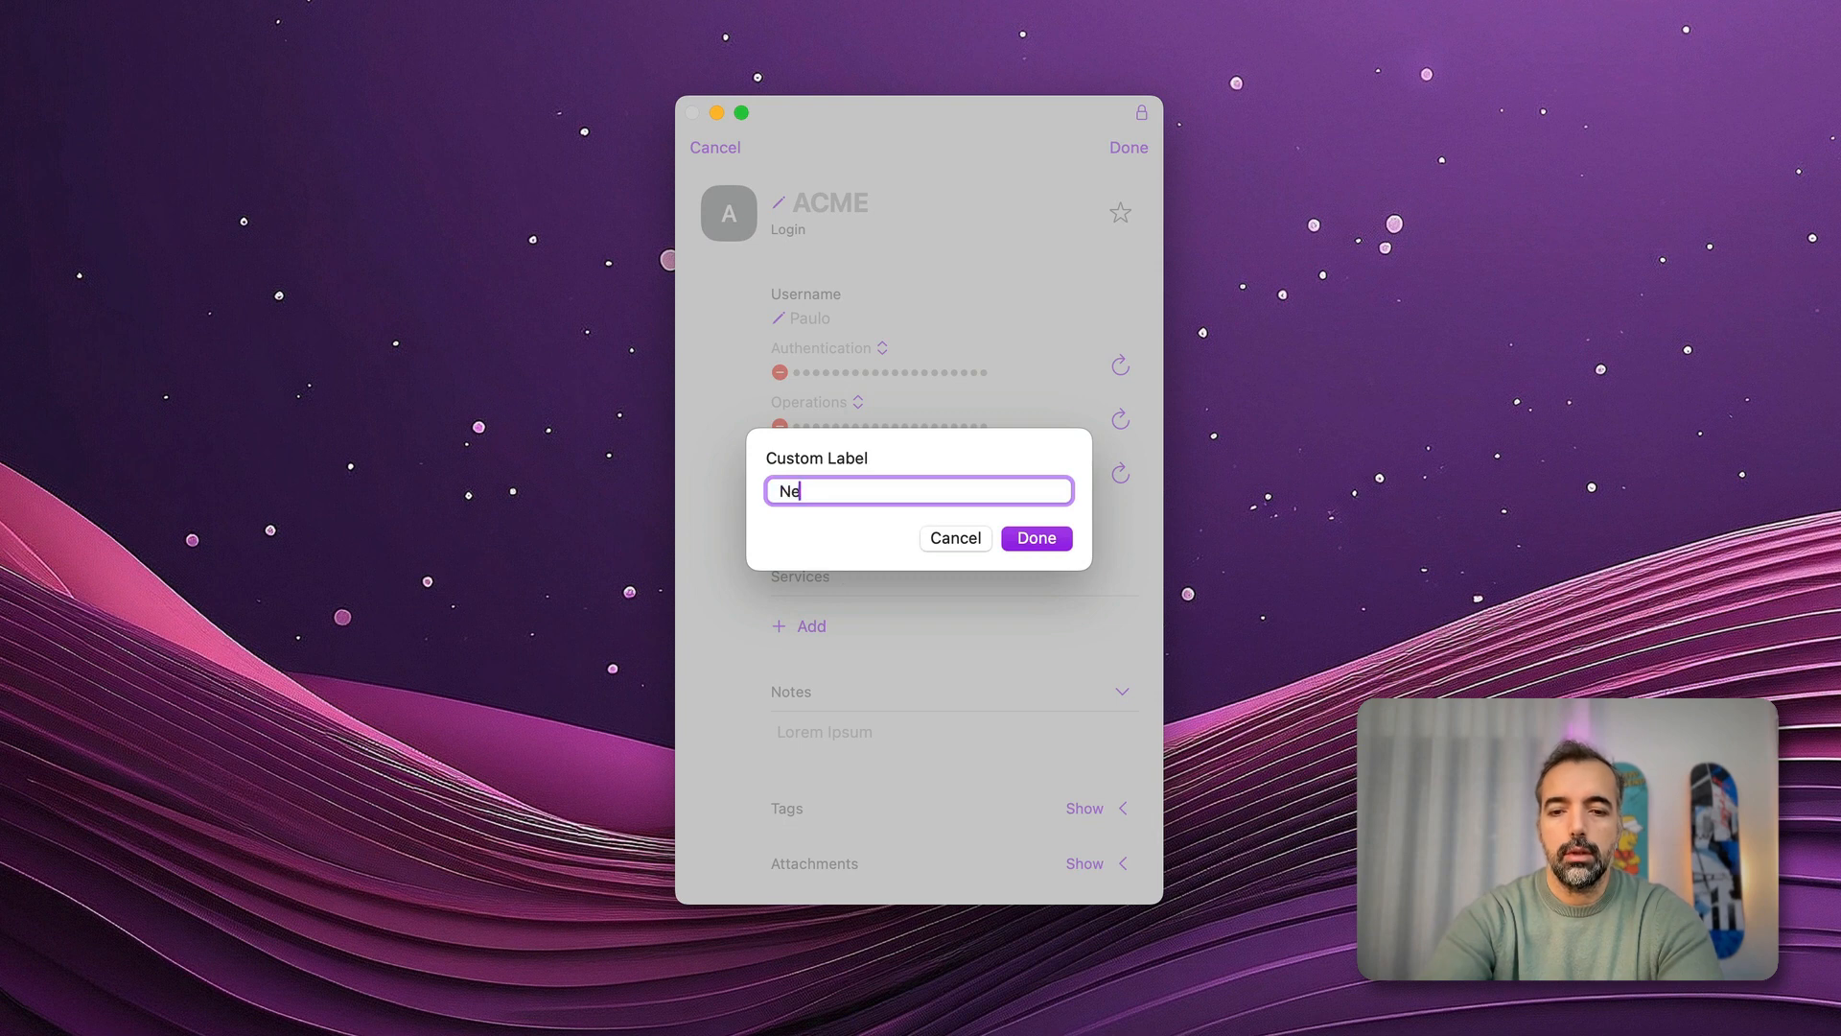
text(gotiatio)
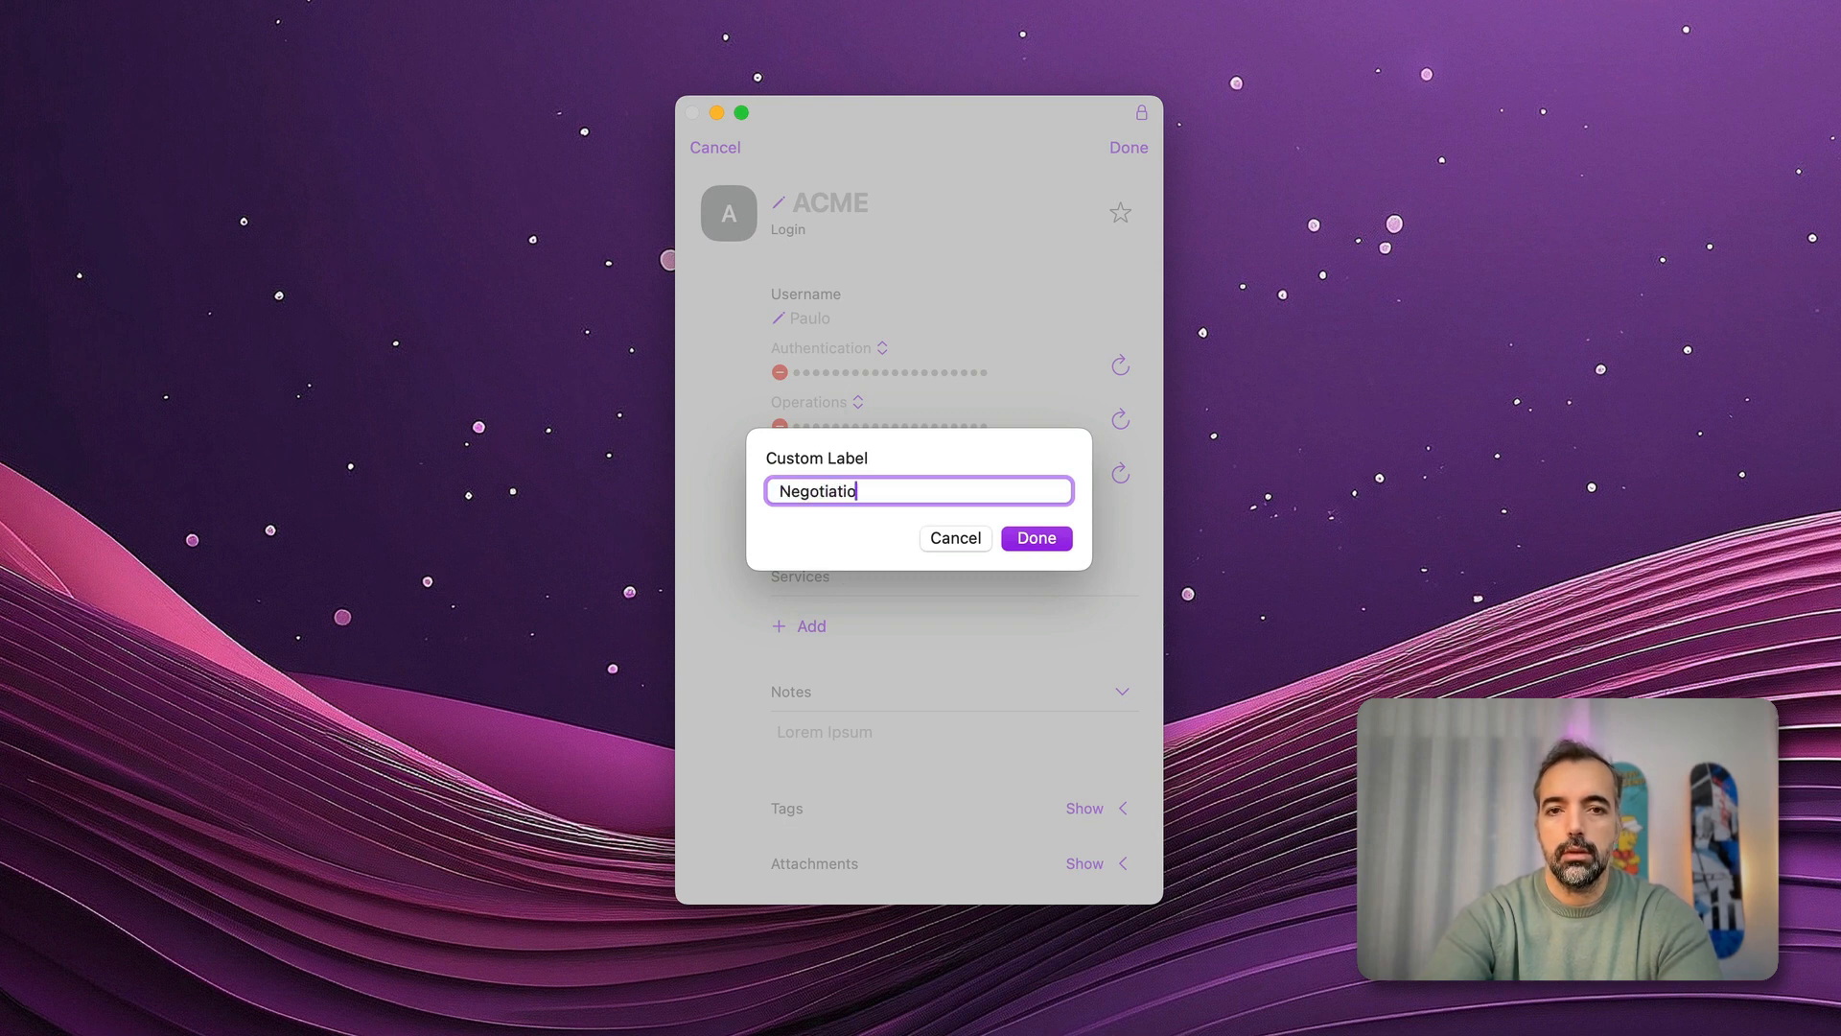
click(1033, 537)
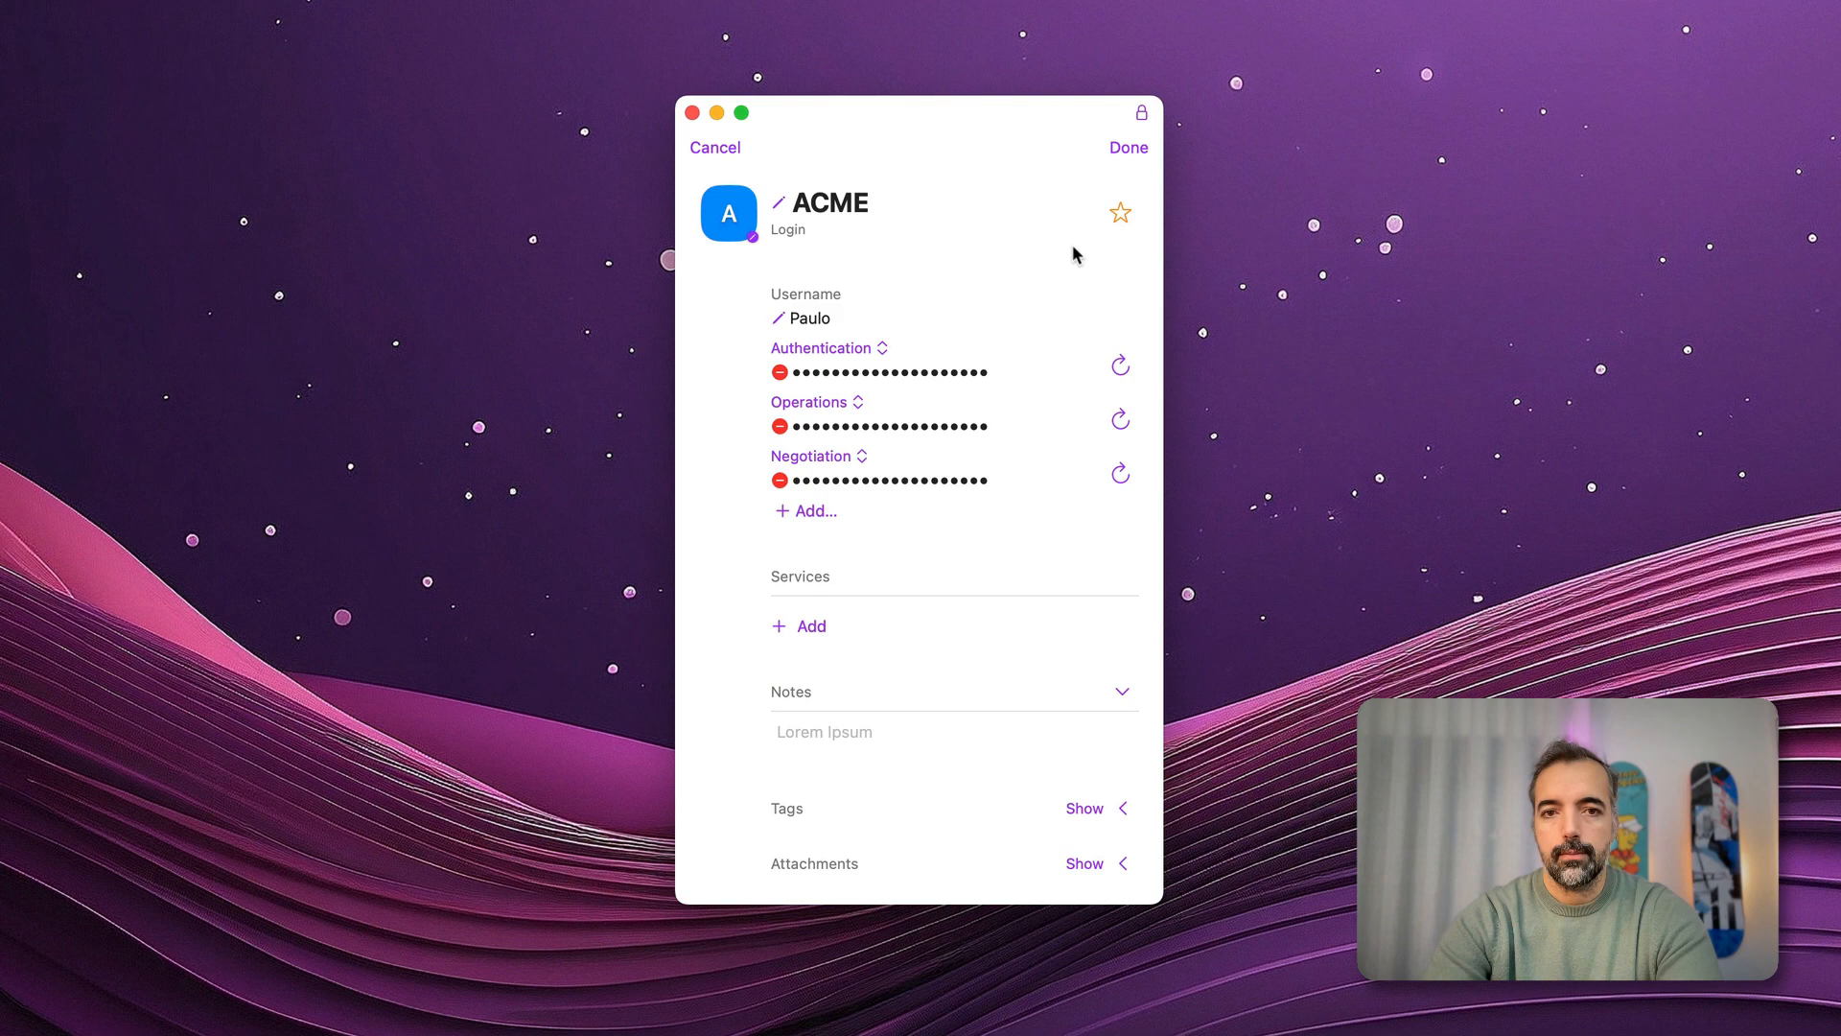
click(1126, 148)
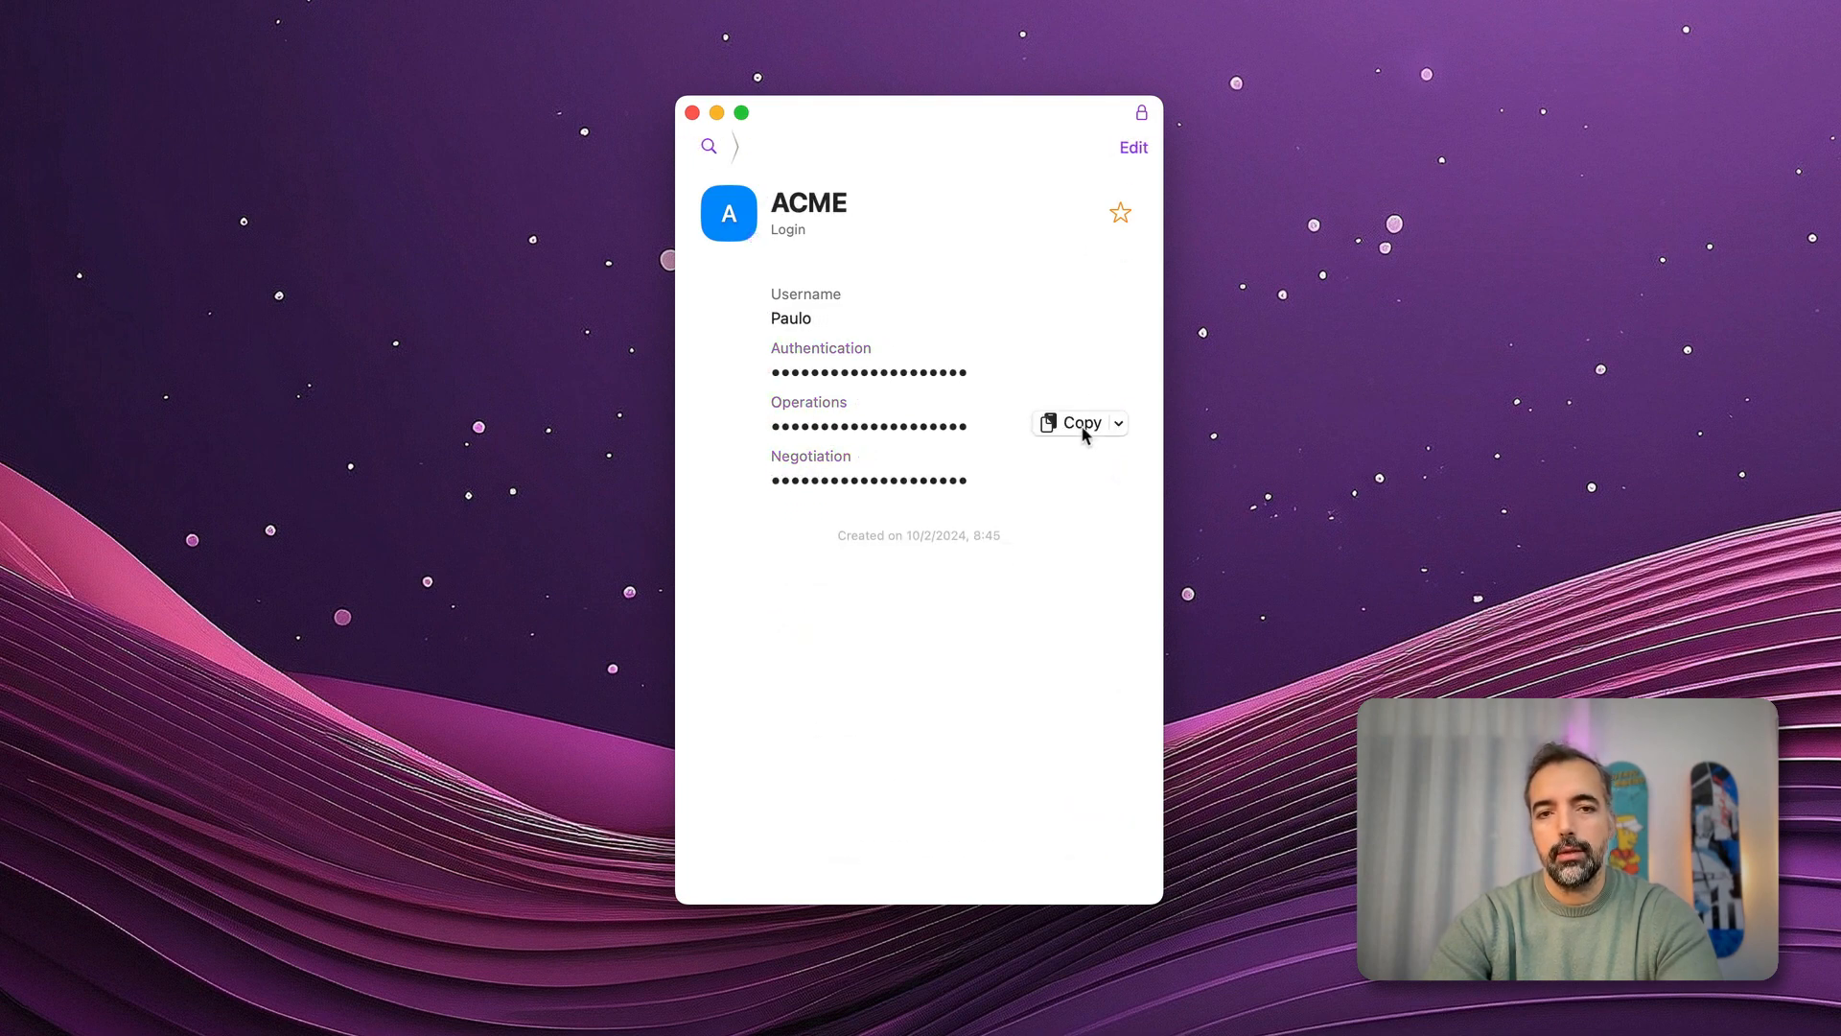
mouse_move(1051, 290)
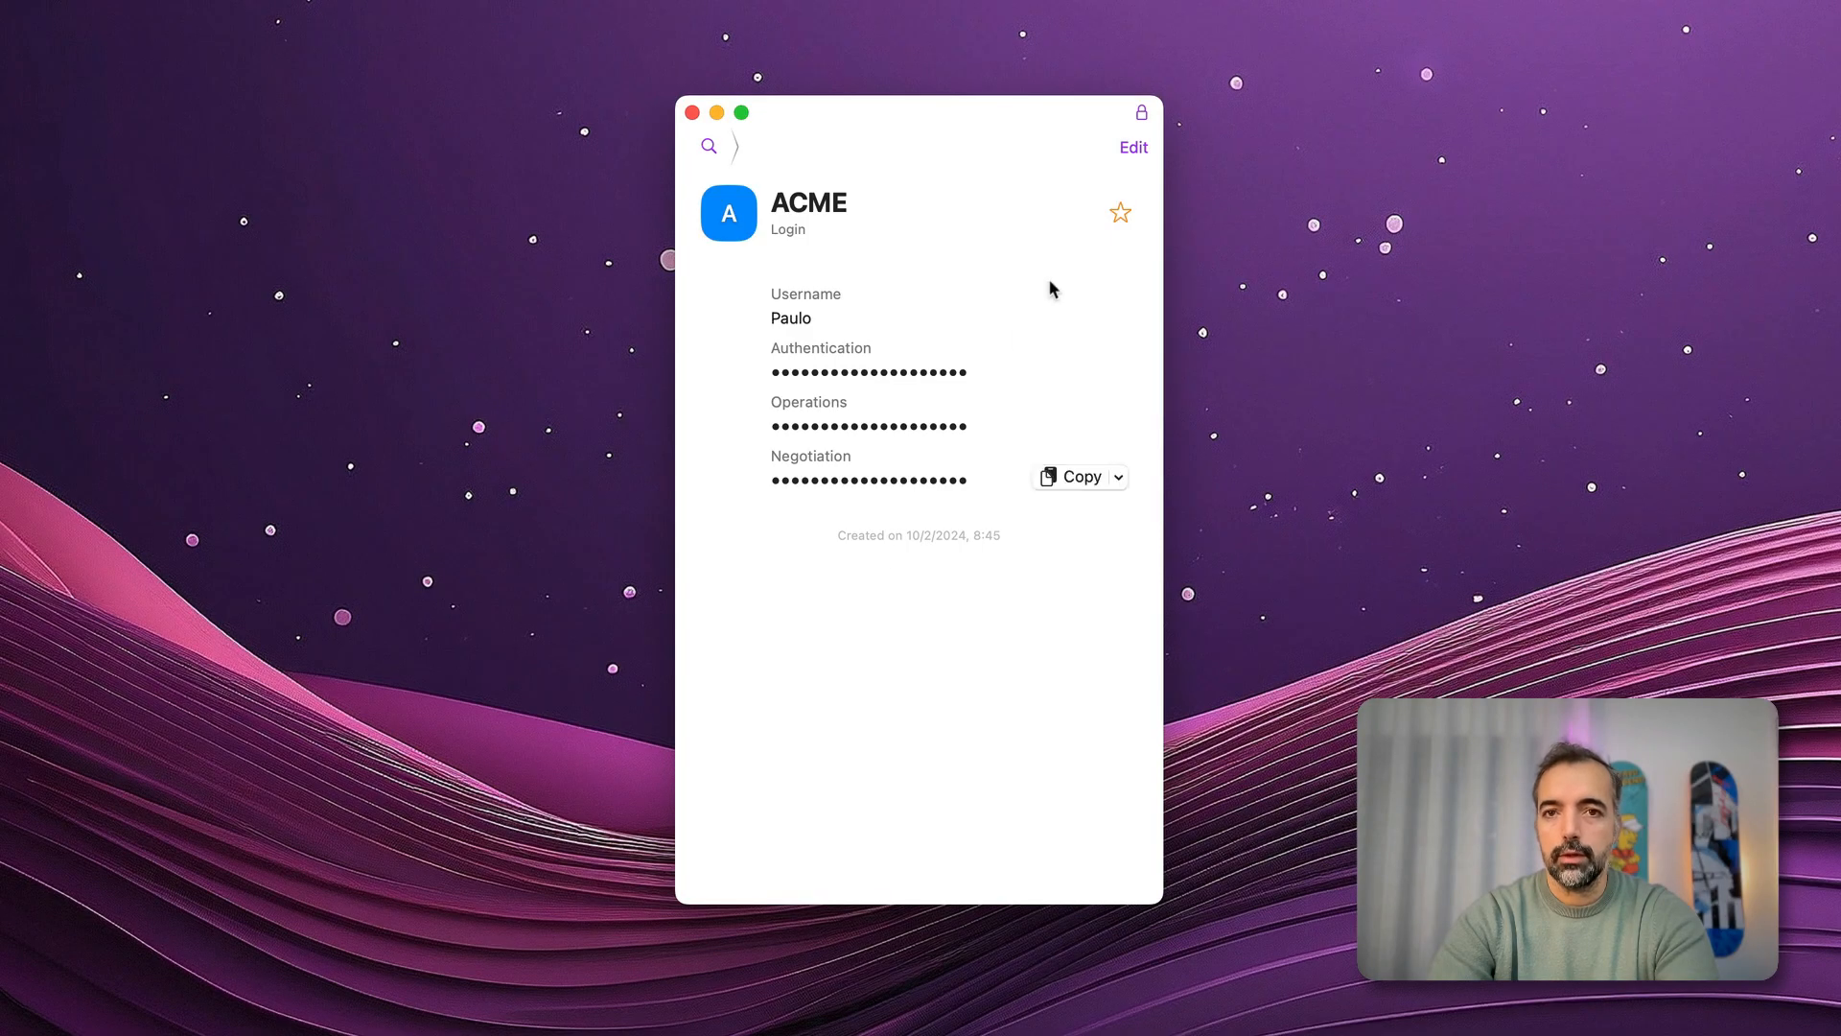
Edit ACME to add a fourth field set to PIN type with a regenerated 6-digit value
click(1132, 148)
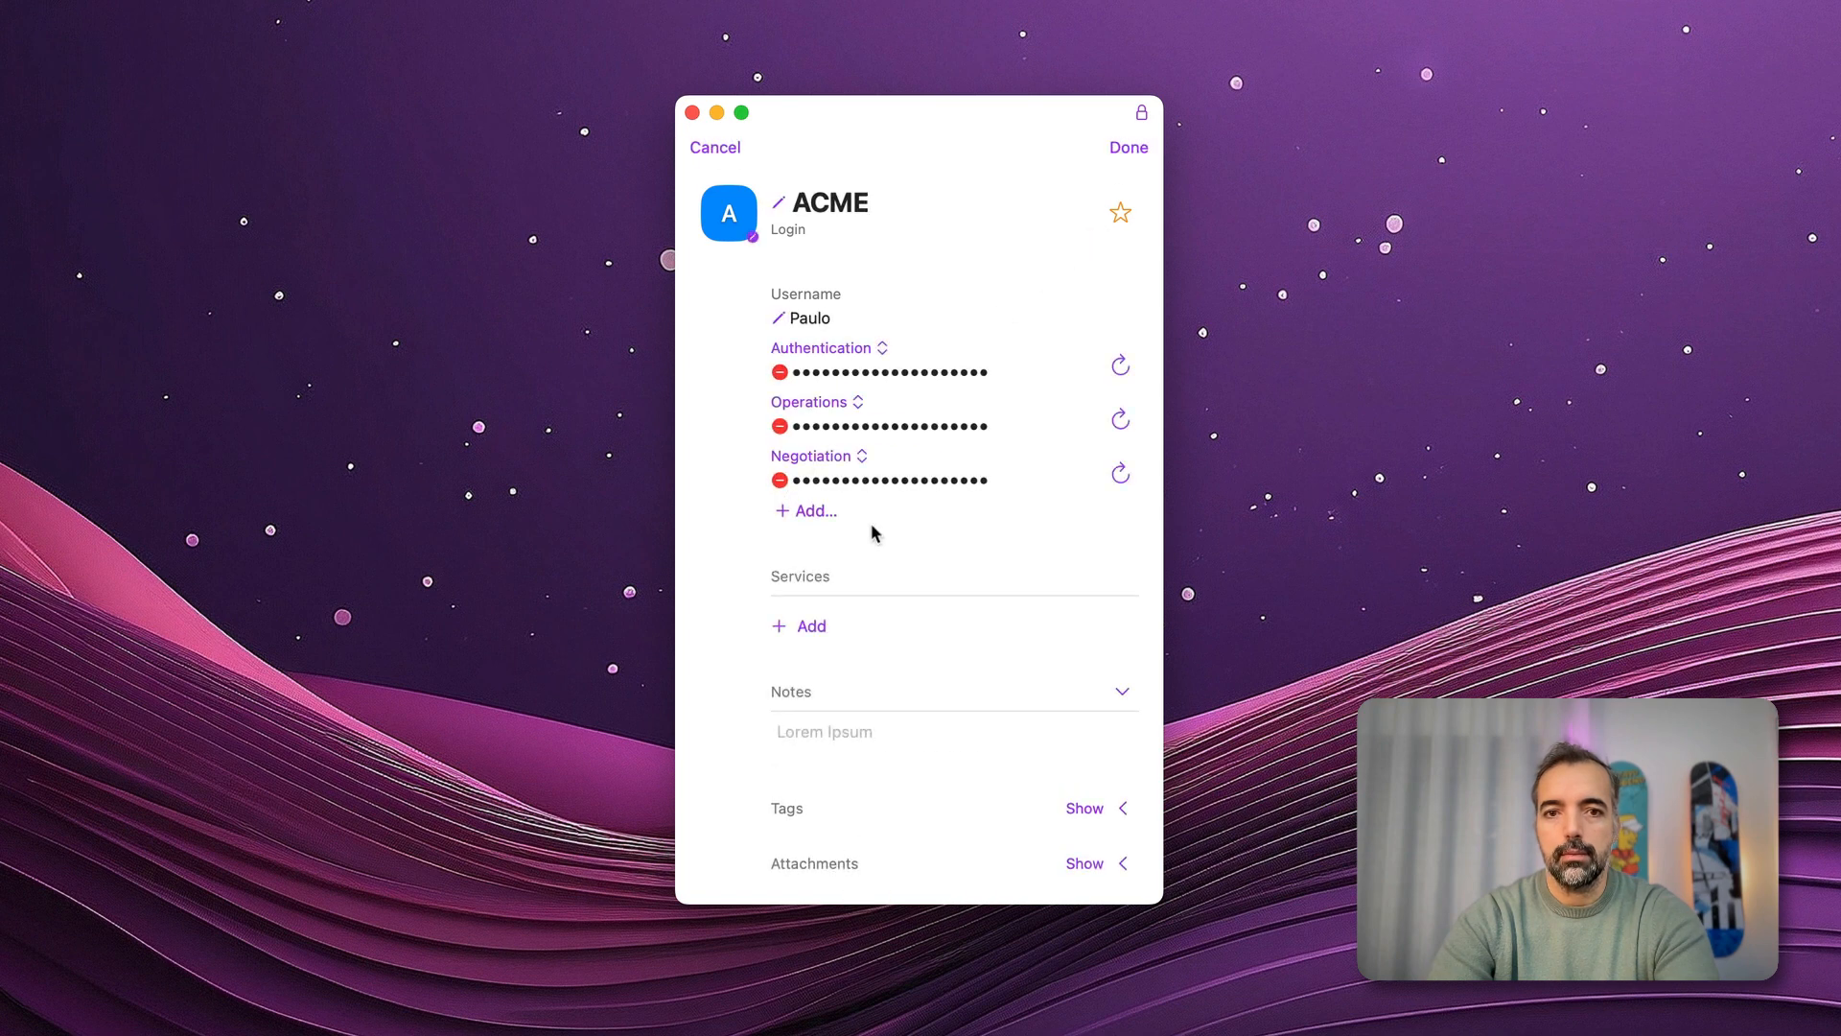
click(814, 510)
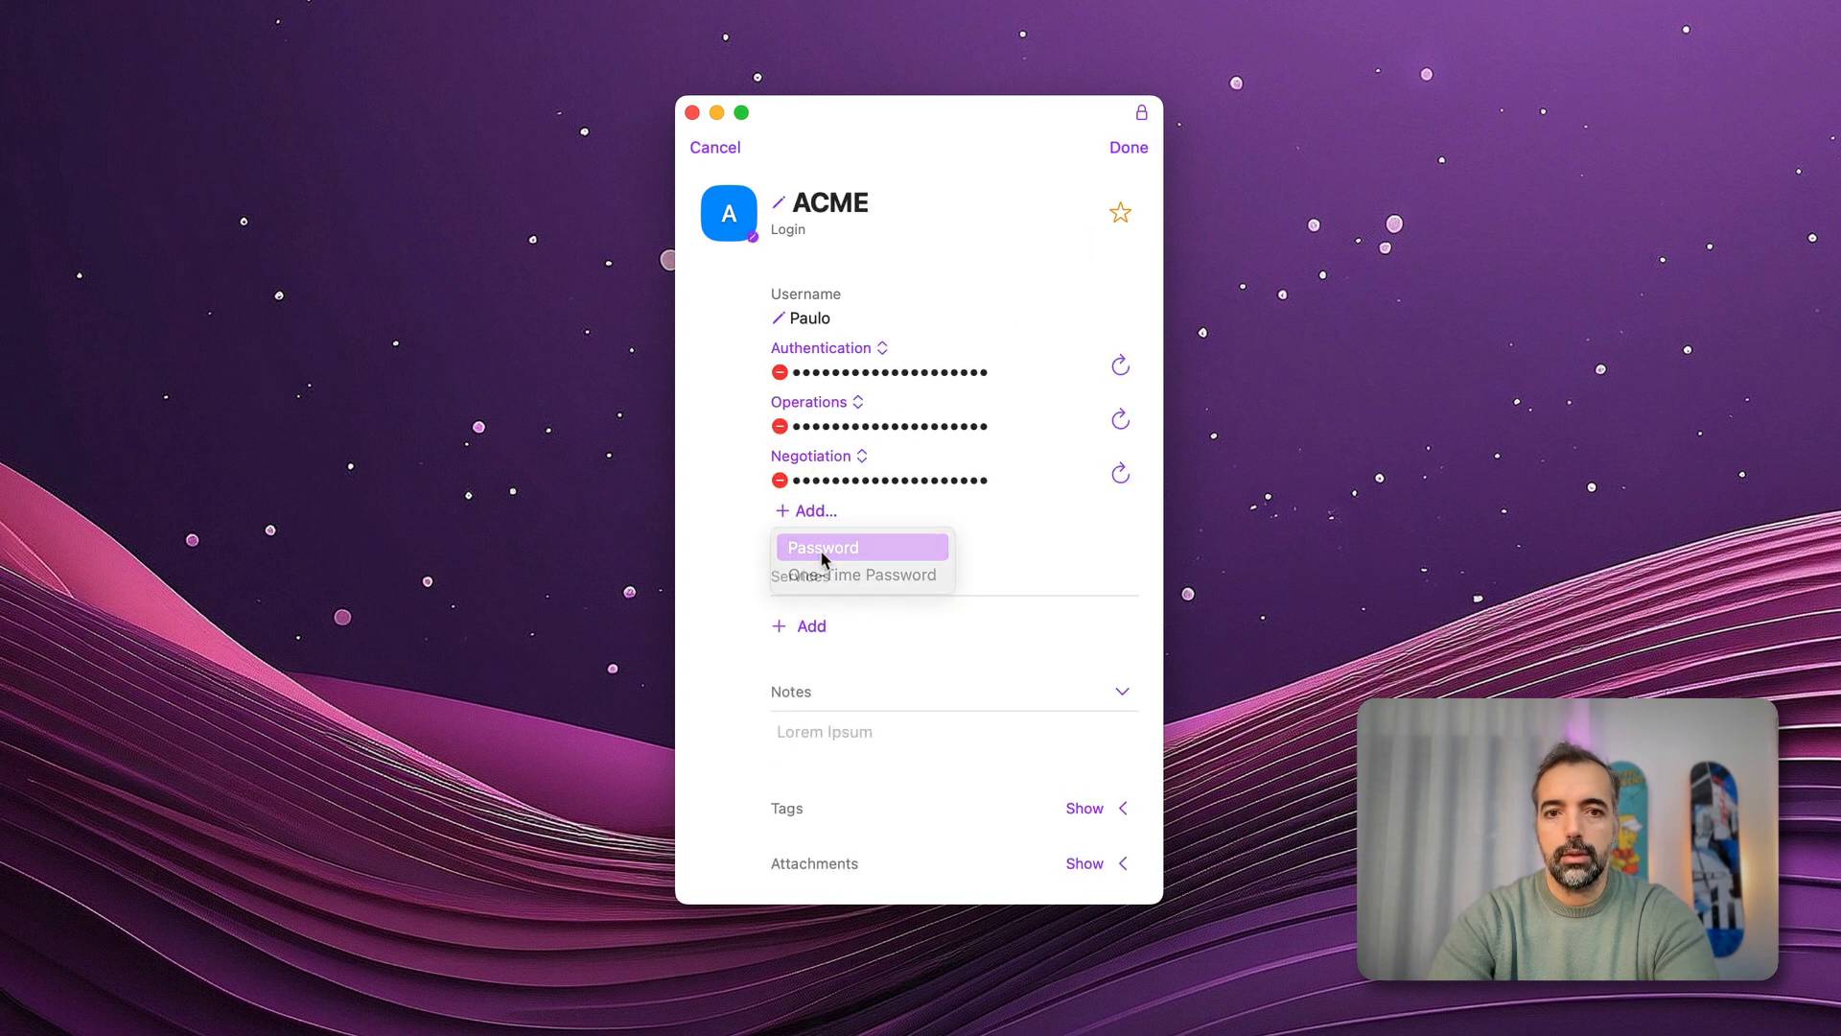
click(823, 547)
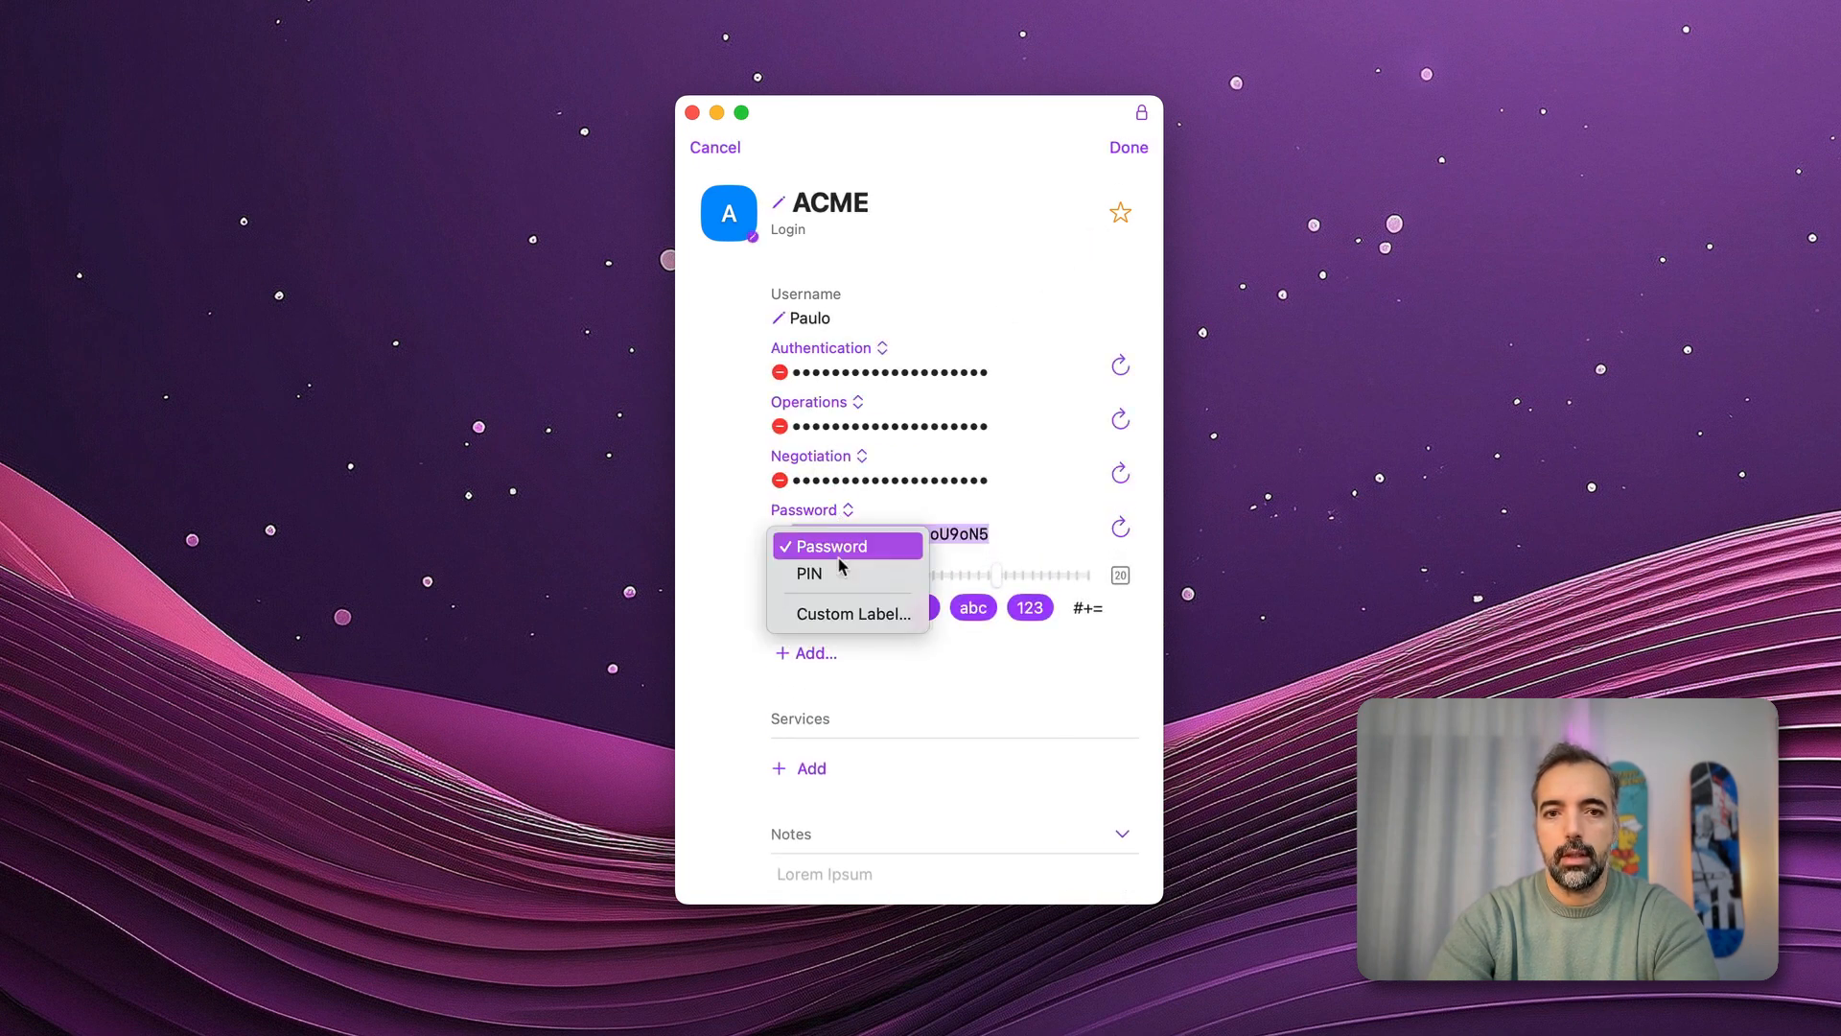
click(809, 574)
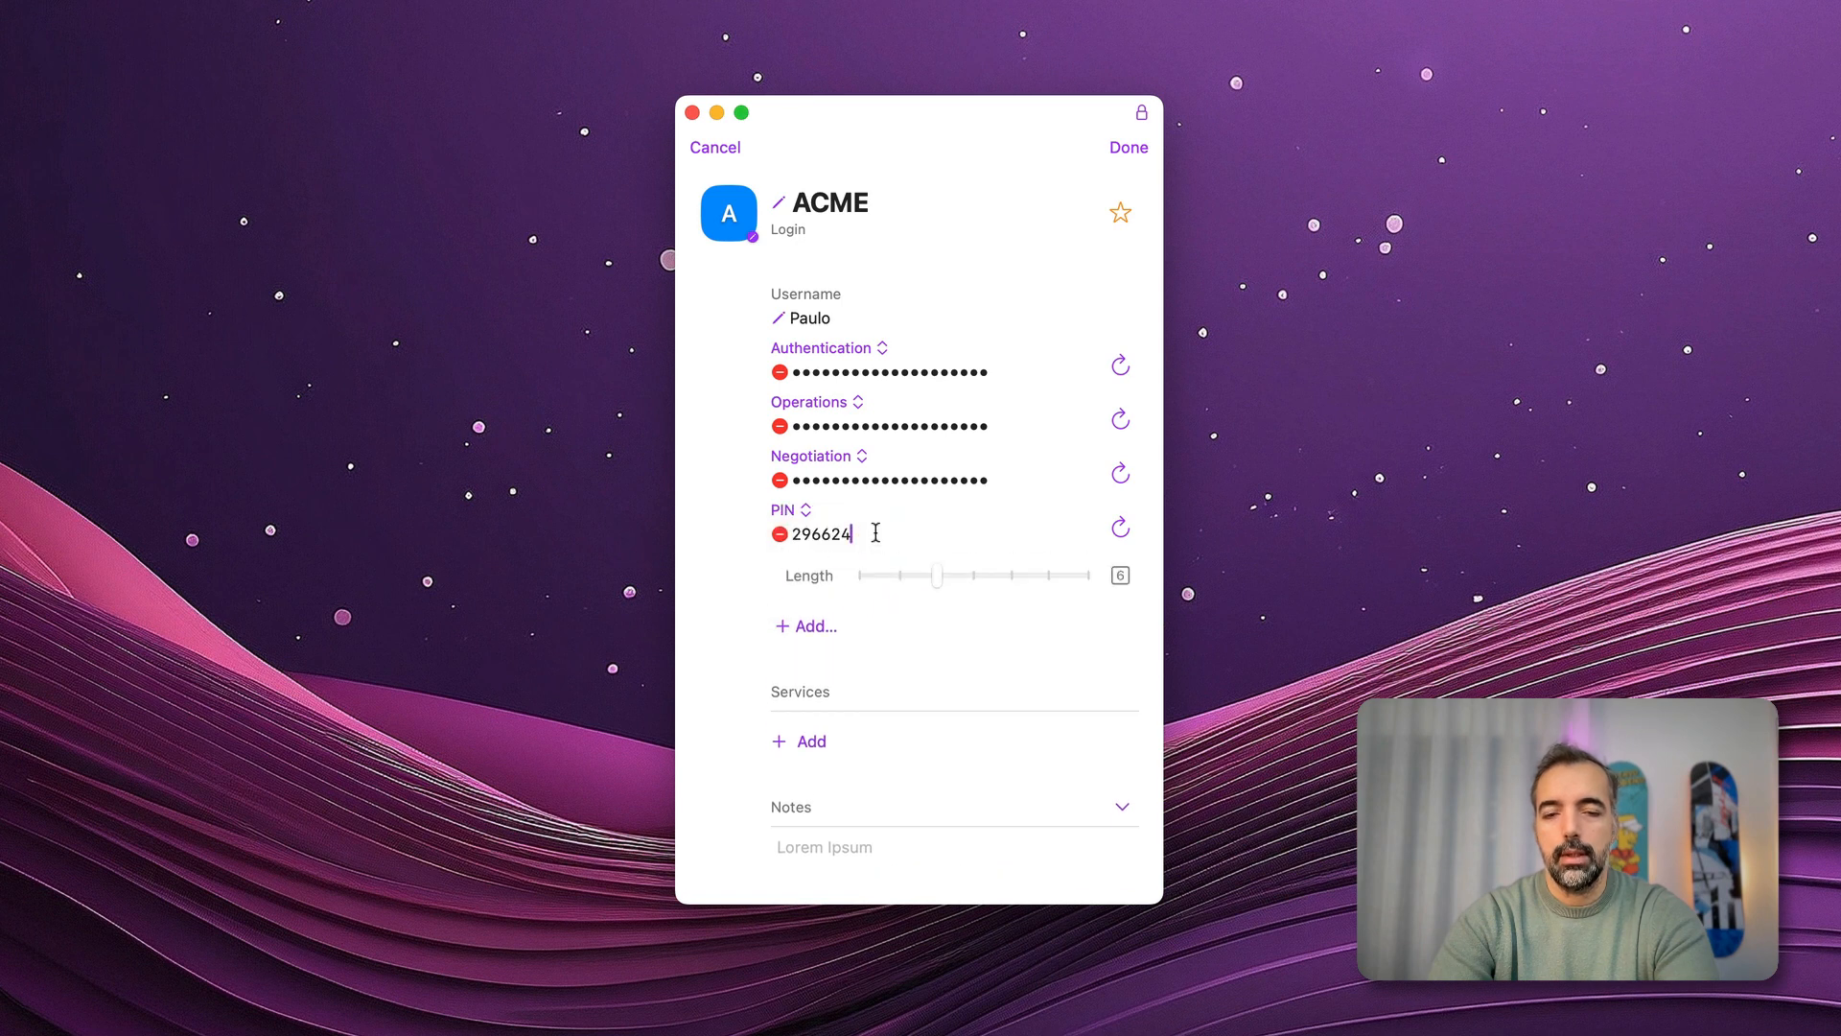
mouse_move(937, 575)
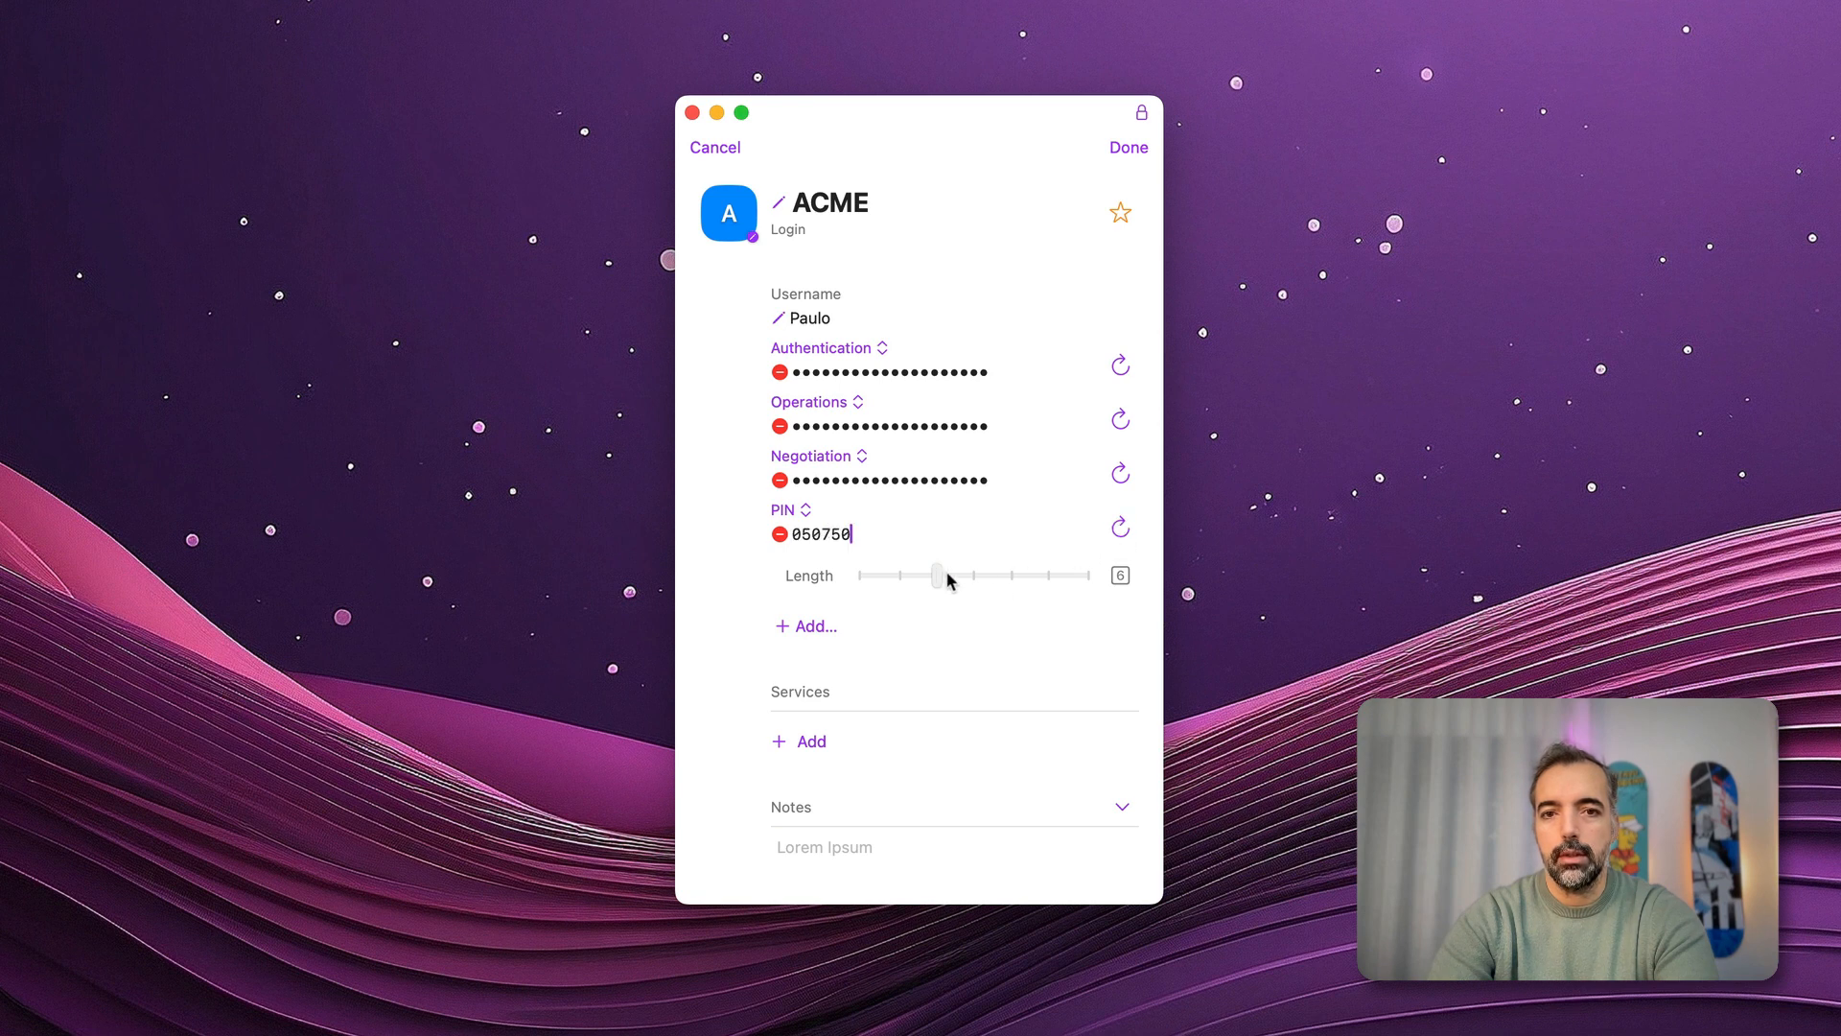
click(1119, 527)
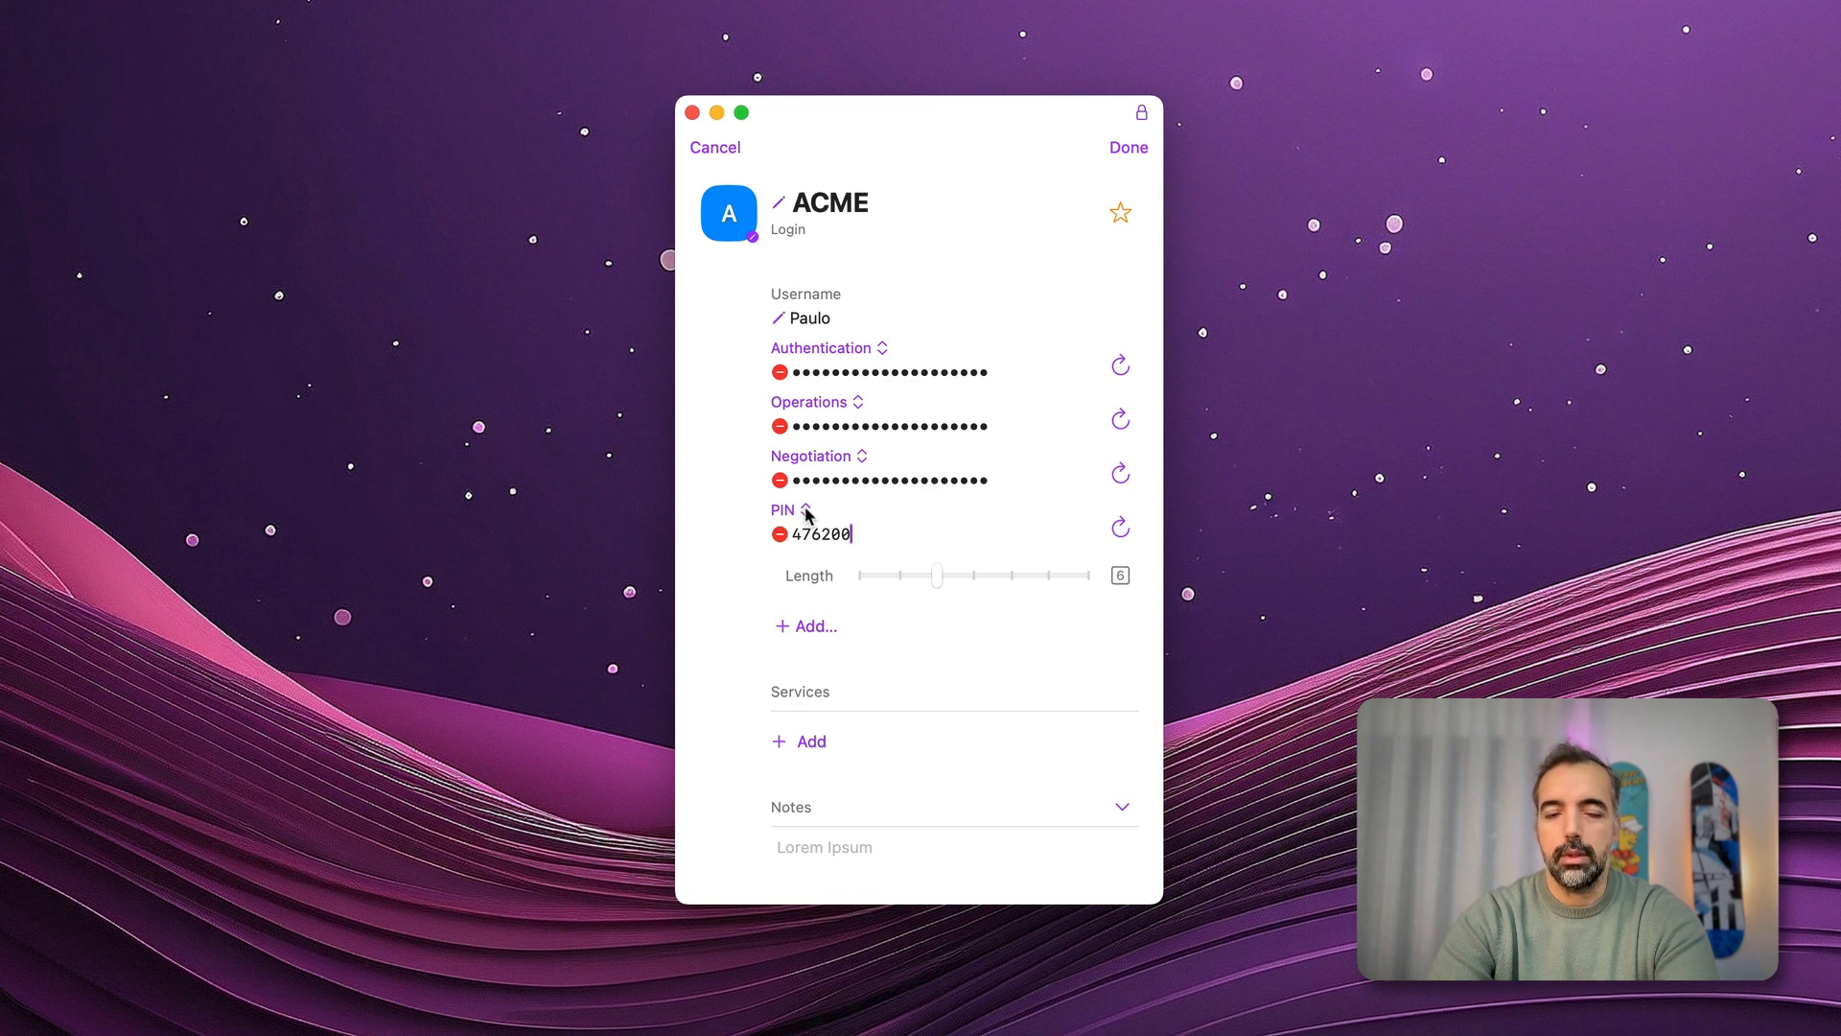
Give the PIN field the custom label 'Phone' and save the ACME login
click(804, 510)
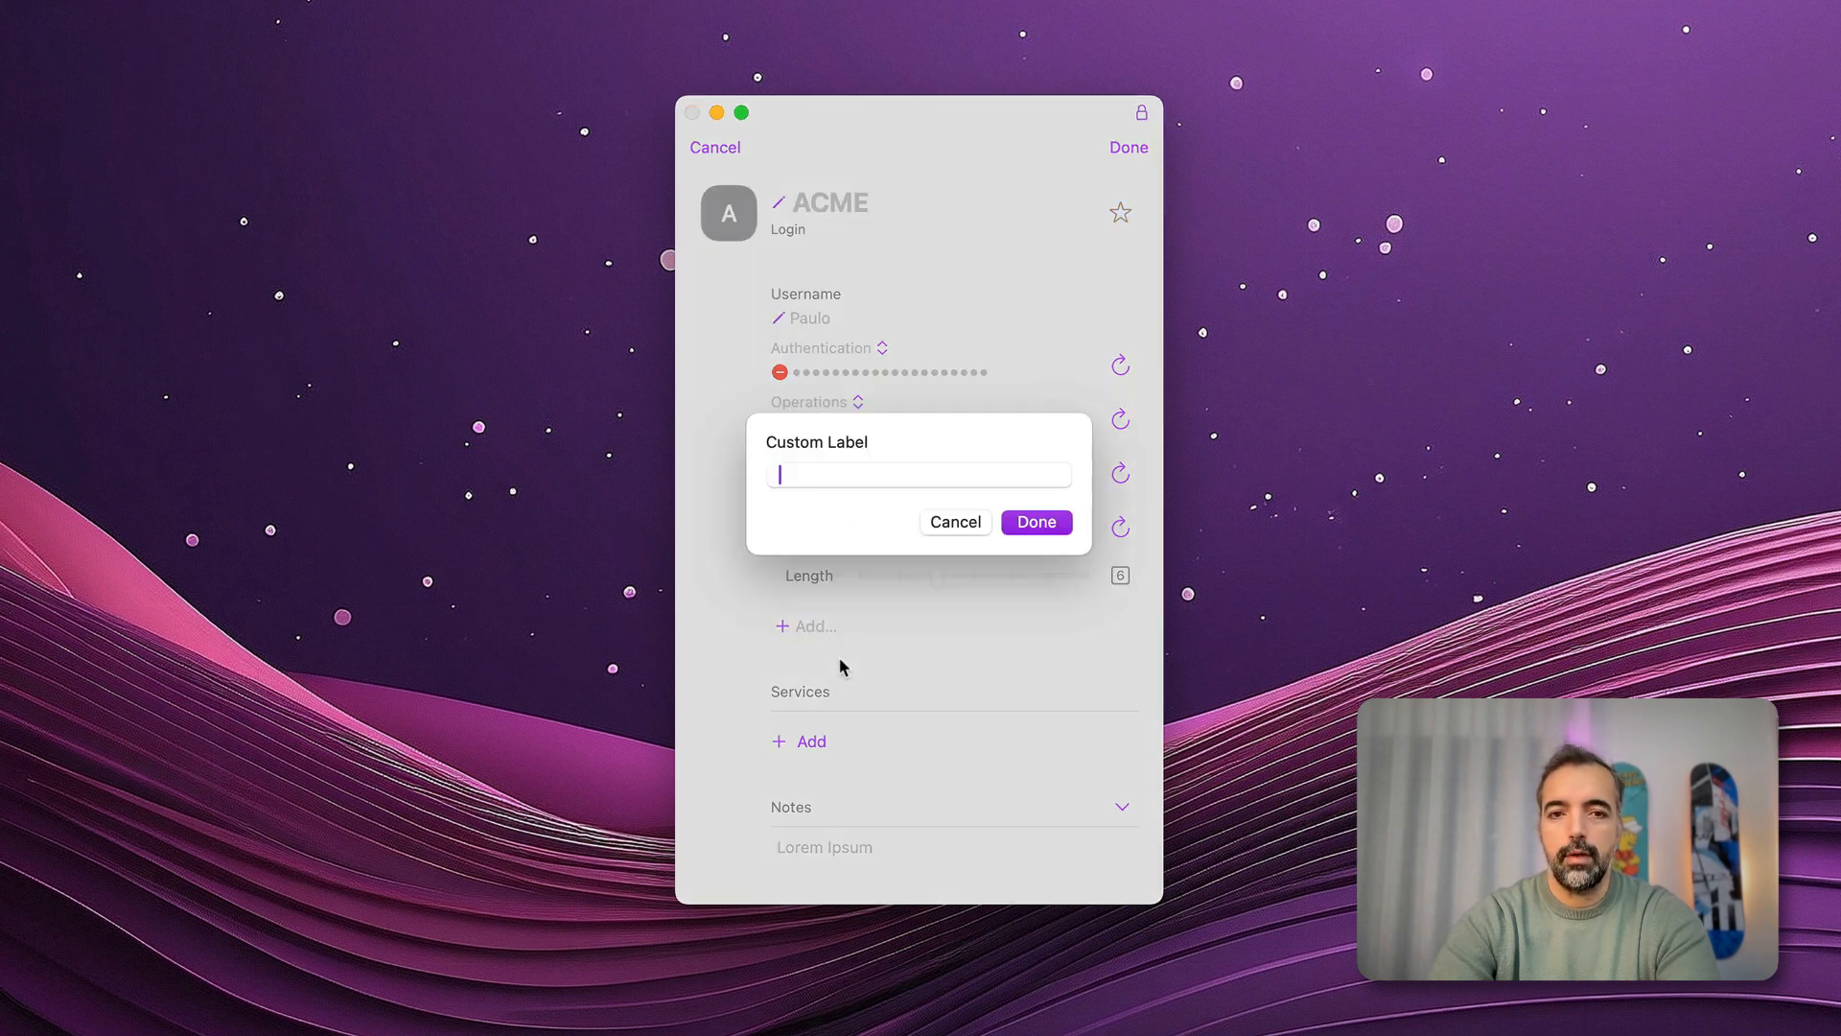
text(Phone)
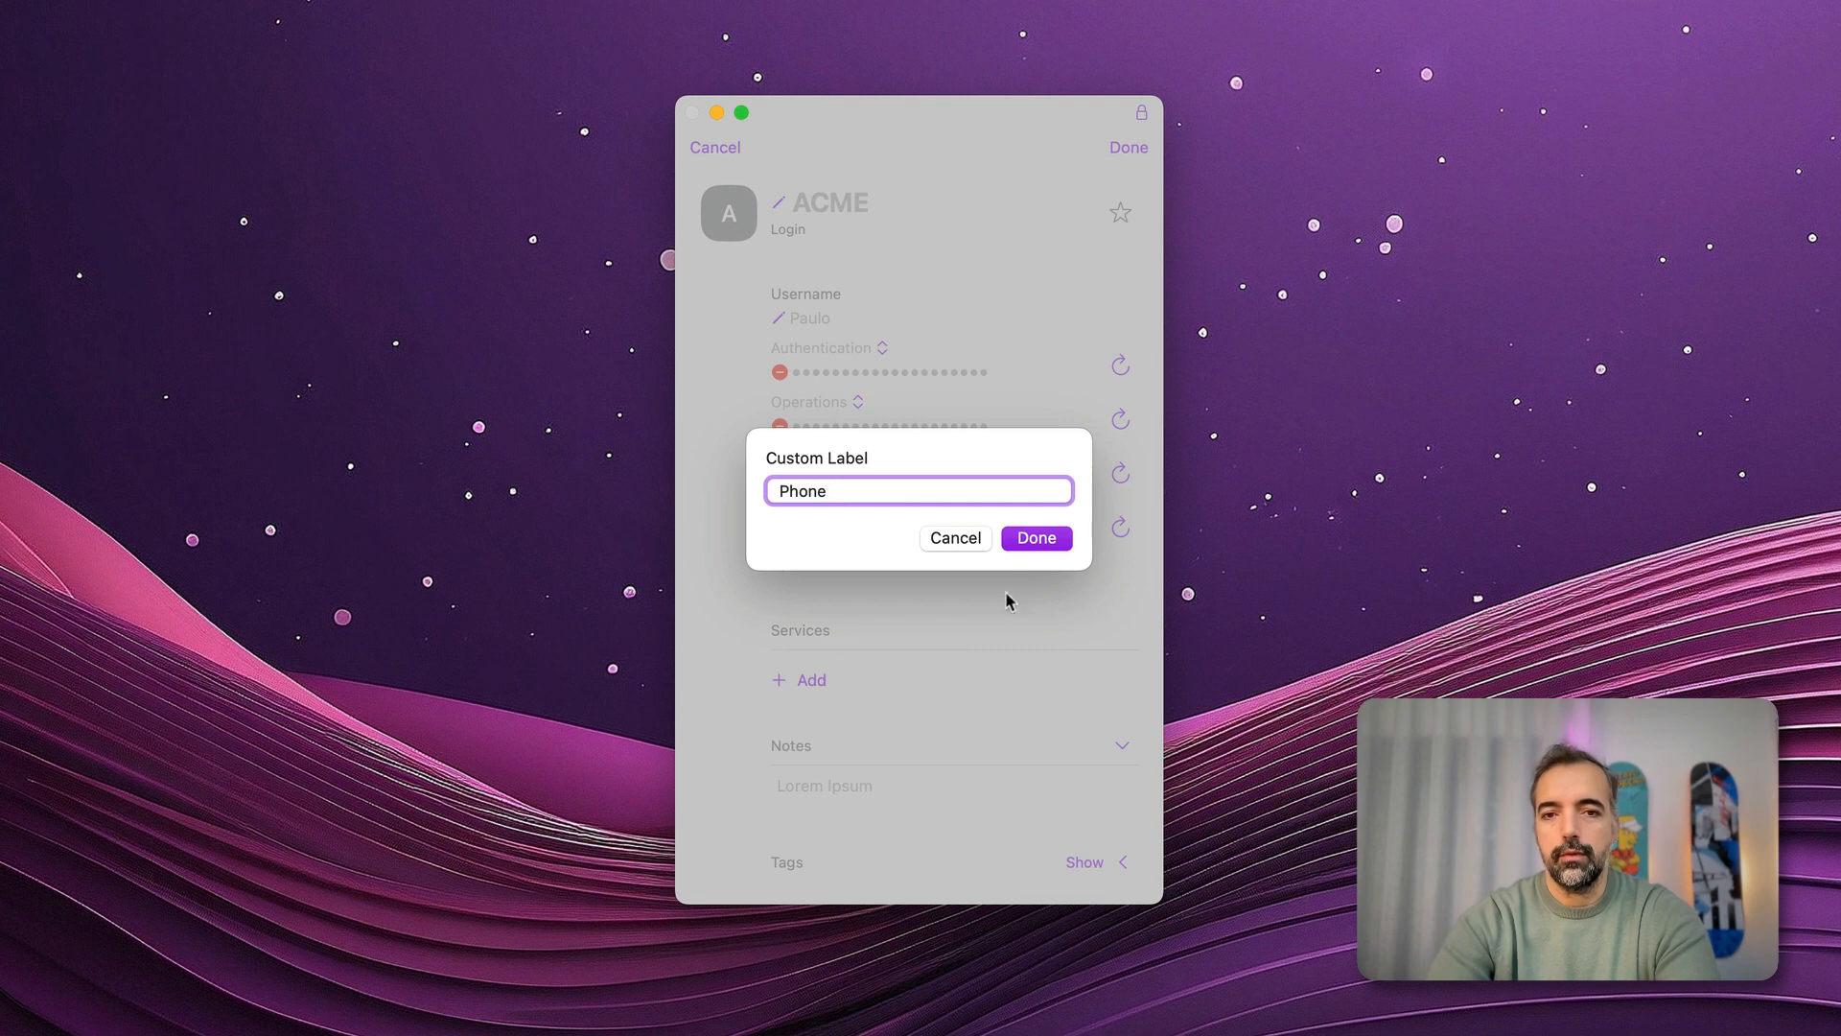
click(1034, 537)
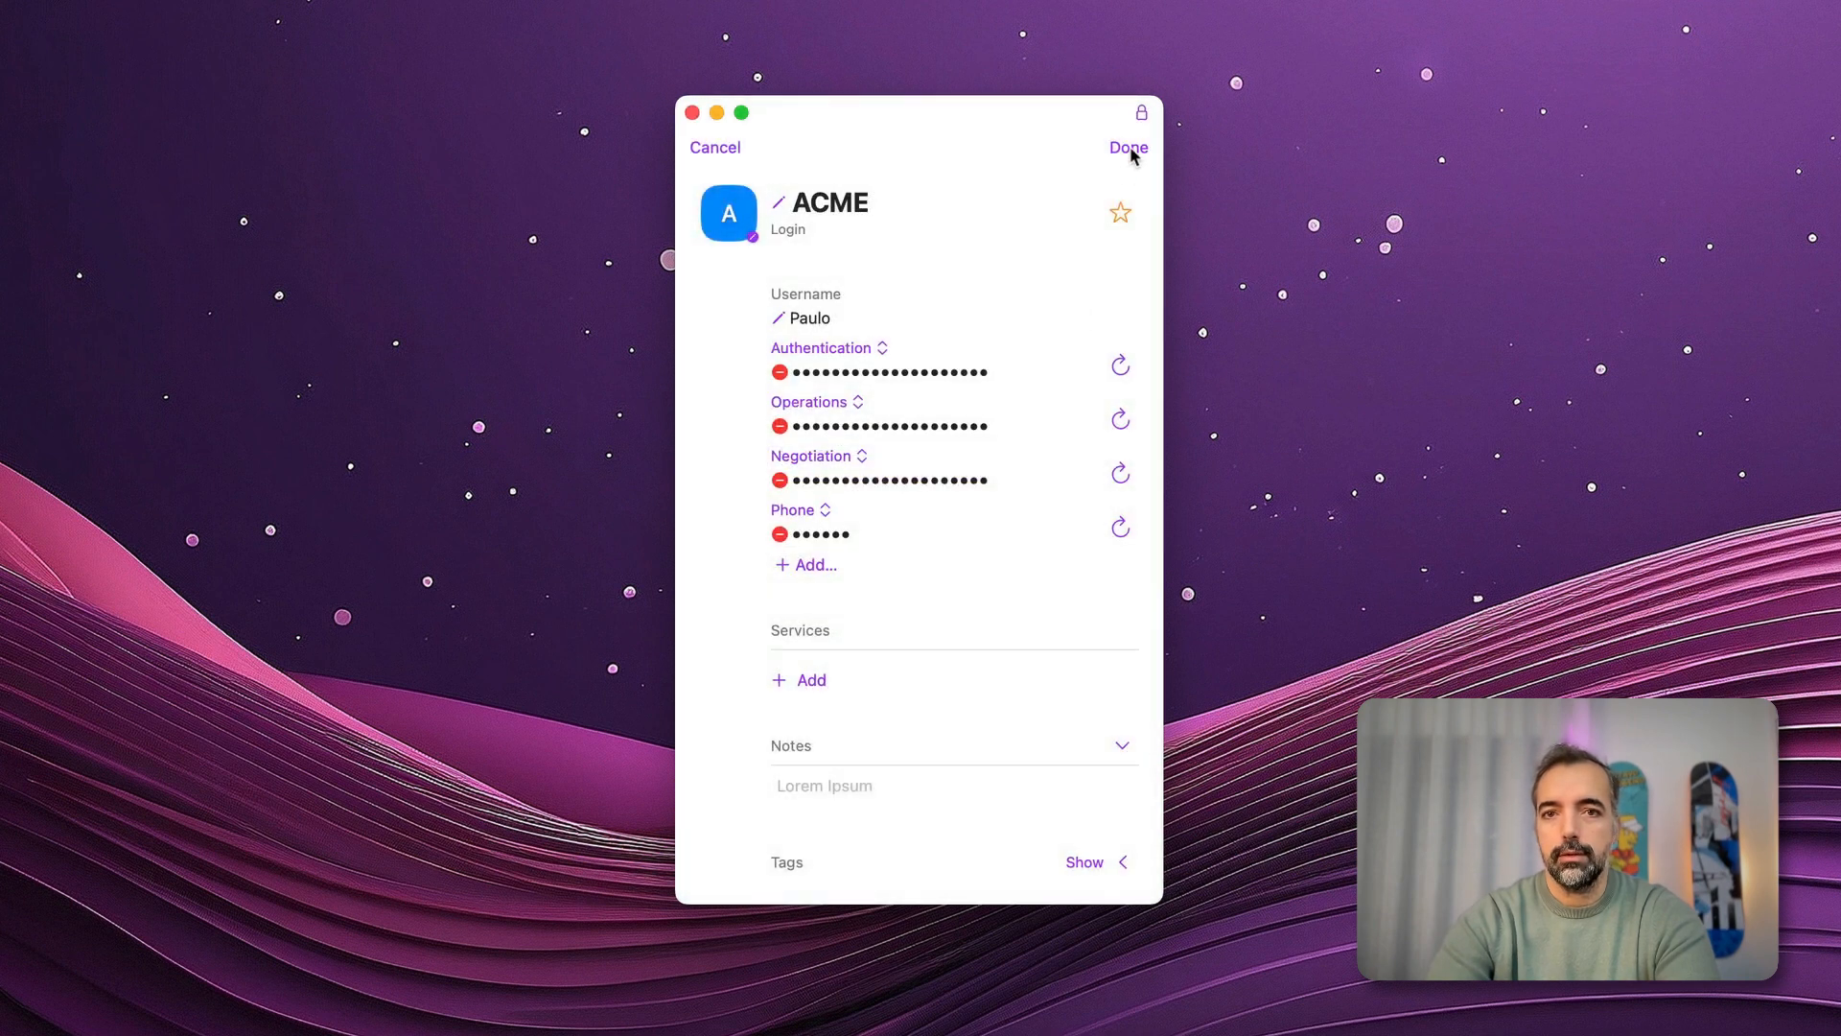
click(1126, 148)
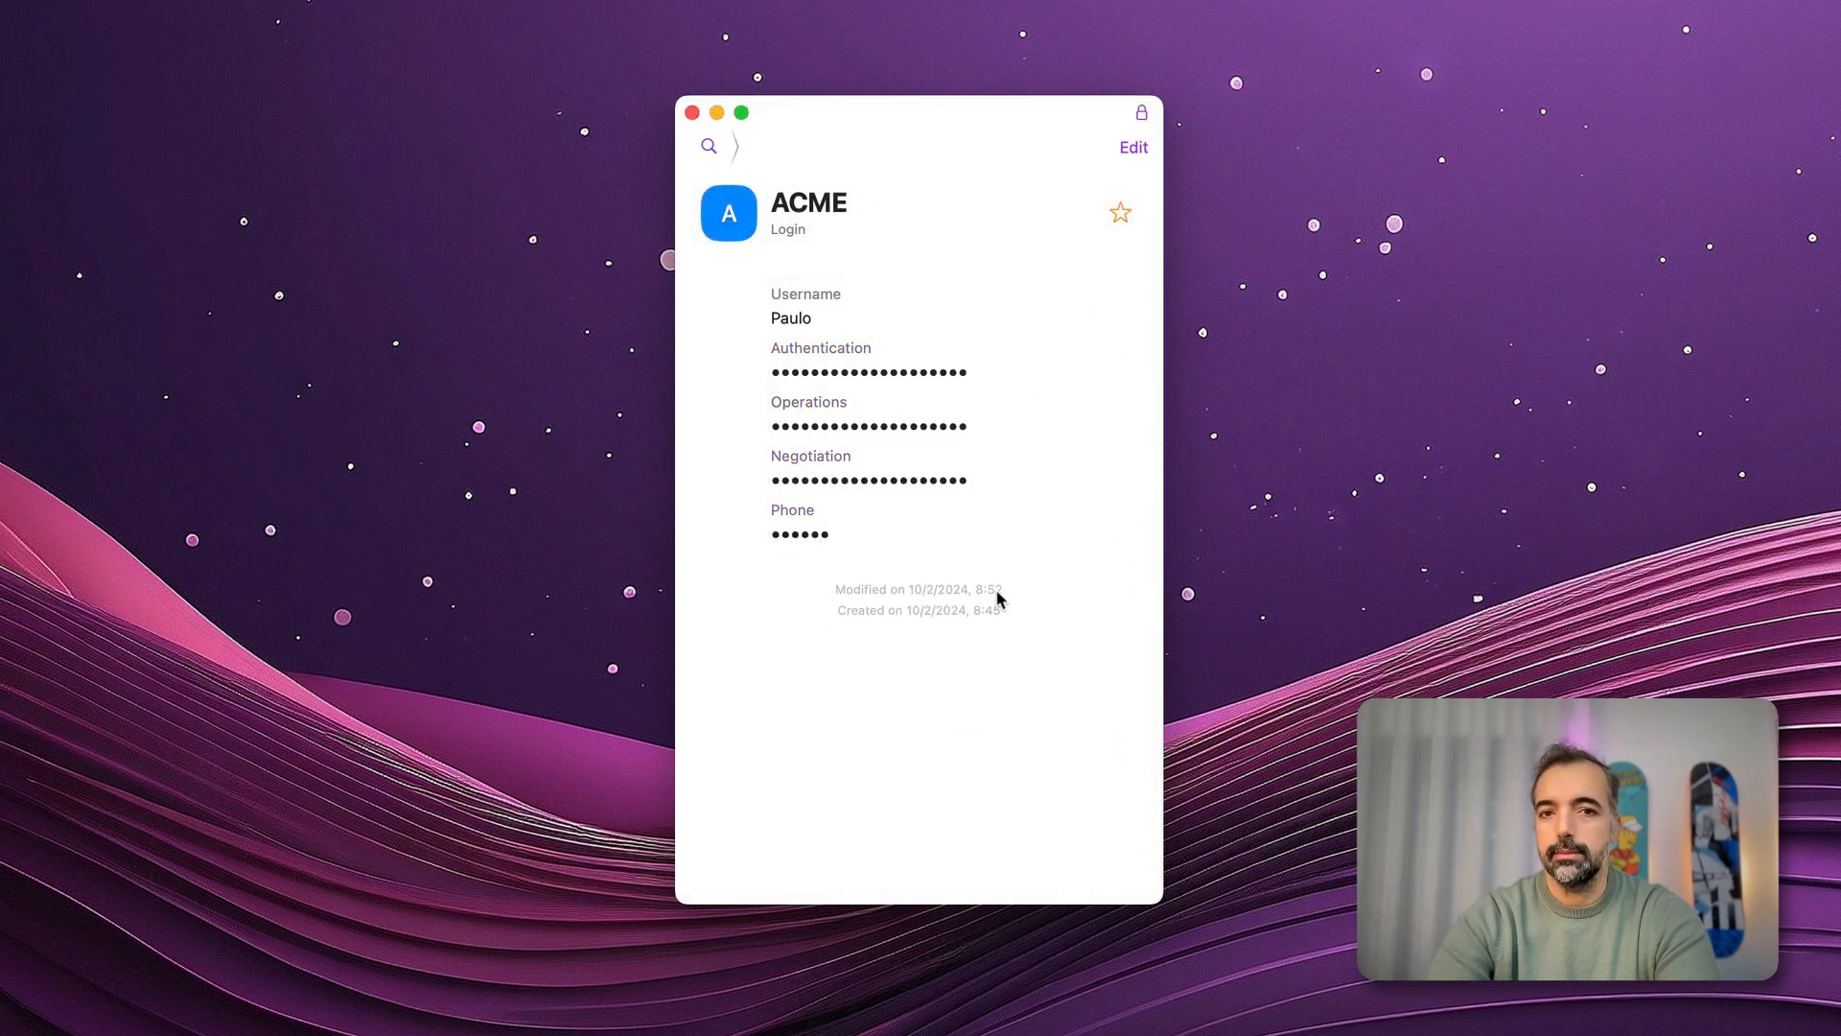